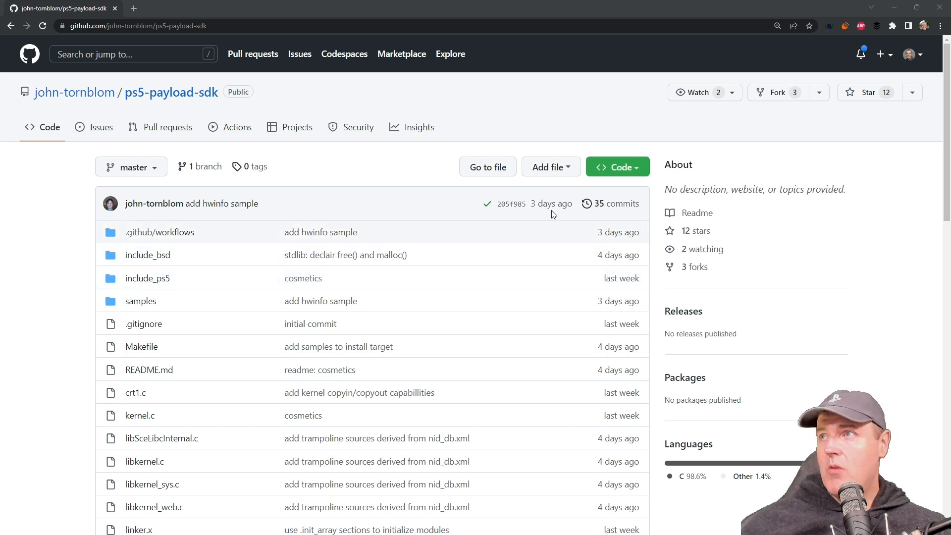
Step: Browse the commit list and review the changed files of the 'add hwinfo sample' commit
click(616, 204)
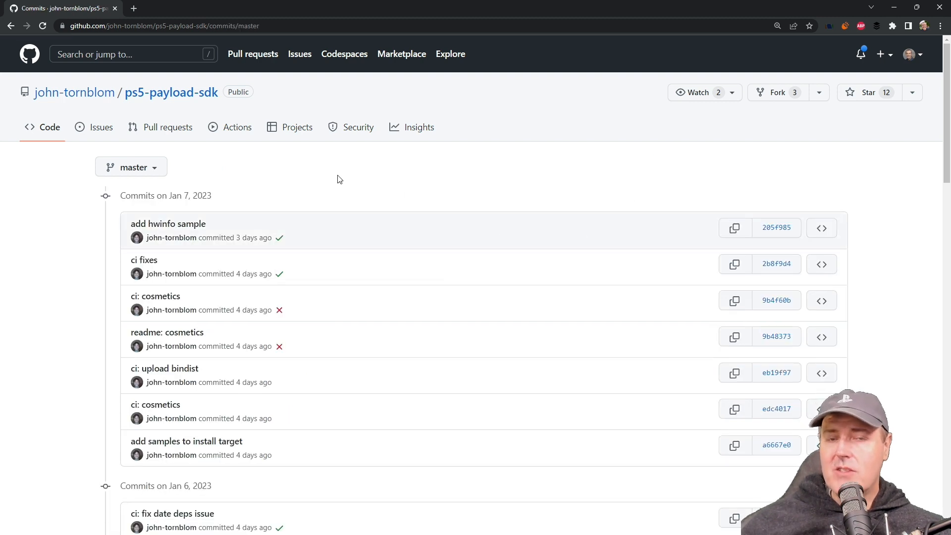
mouse_move(334, 181)
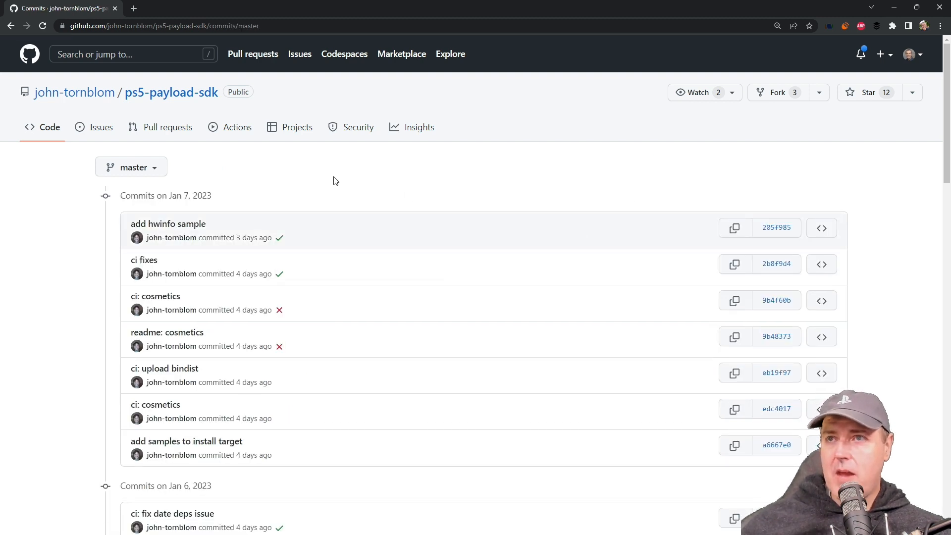
mouse_move(188, 195)
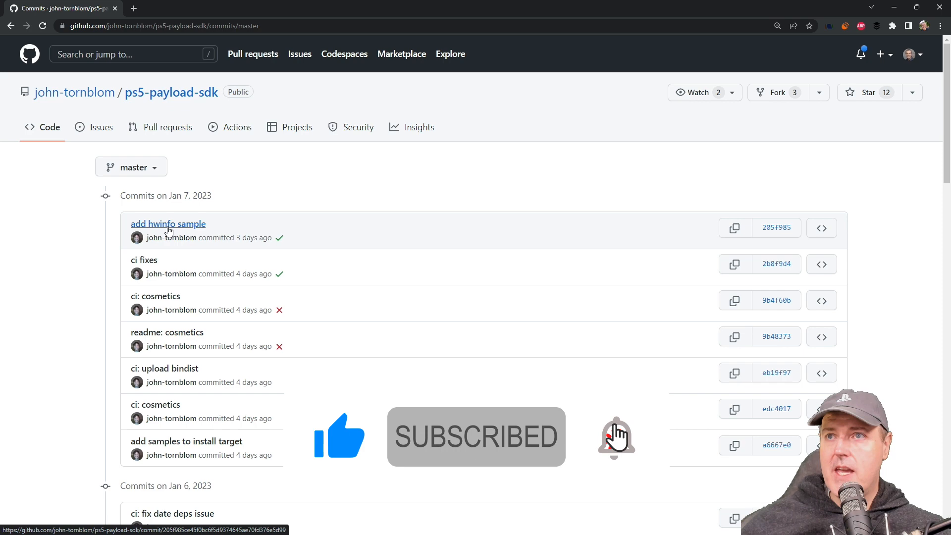
click(168, 224)
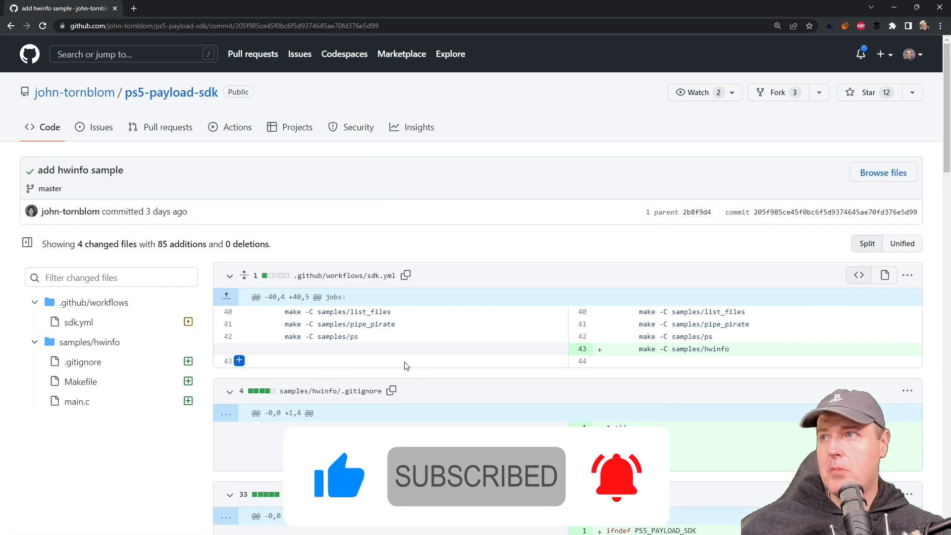
scroll(down, 3)
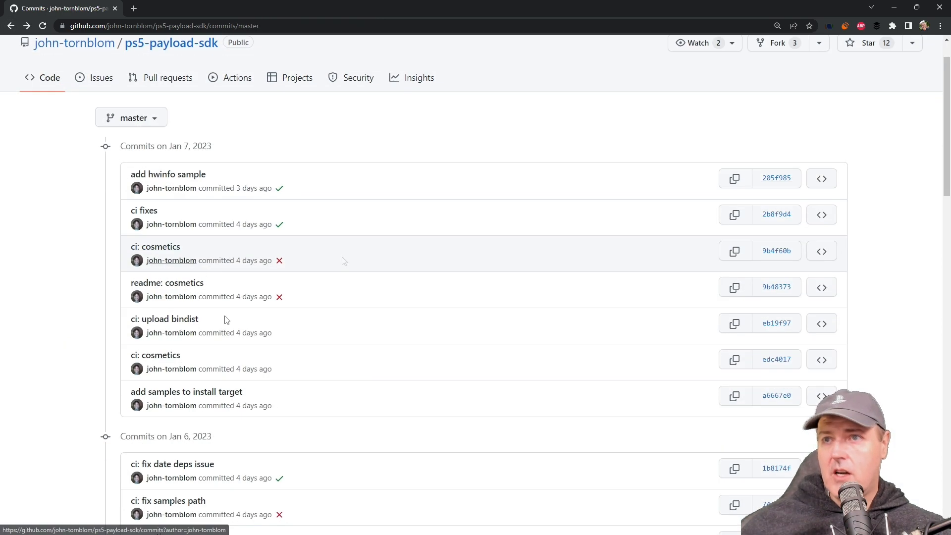
scroll(down, 3)
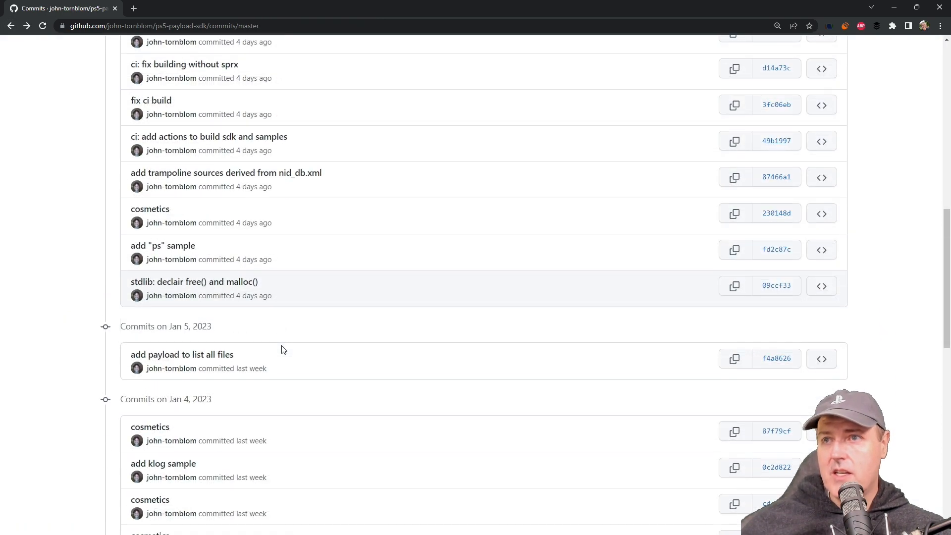
mouse_move(188, 359)
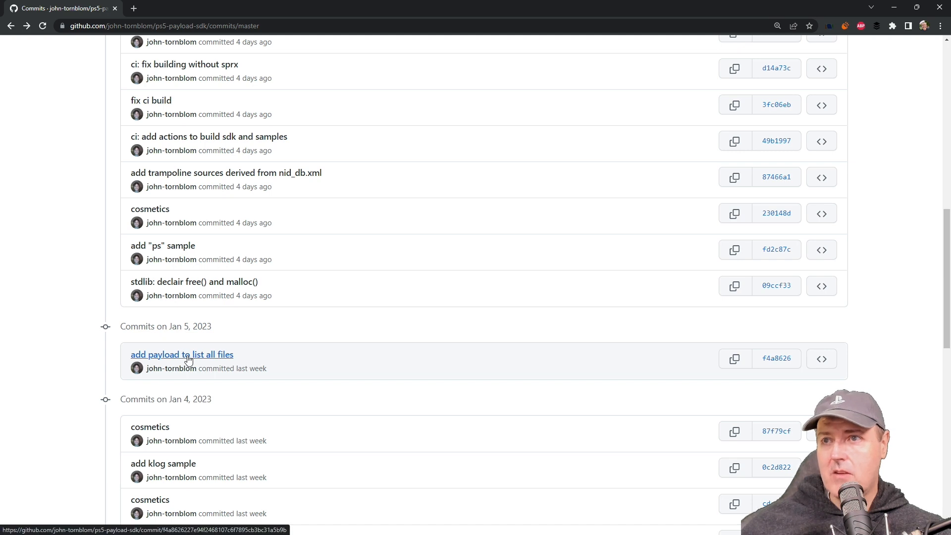
mouse_move(197, 360)
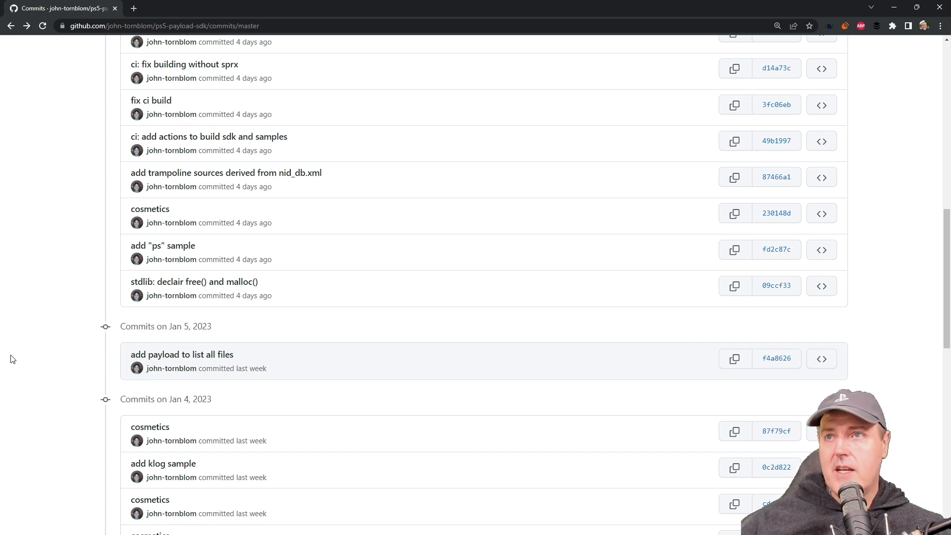
scroll(up, 3)
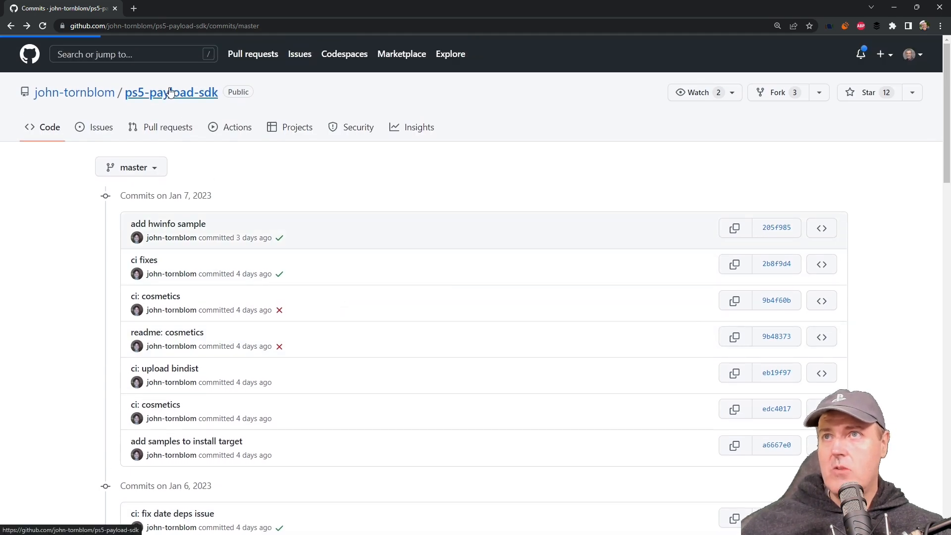
Step: From the repo front page, view samples/hwinfo/main.c and return to the repository home
click(170, 92)
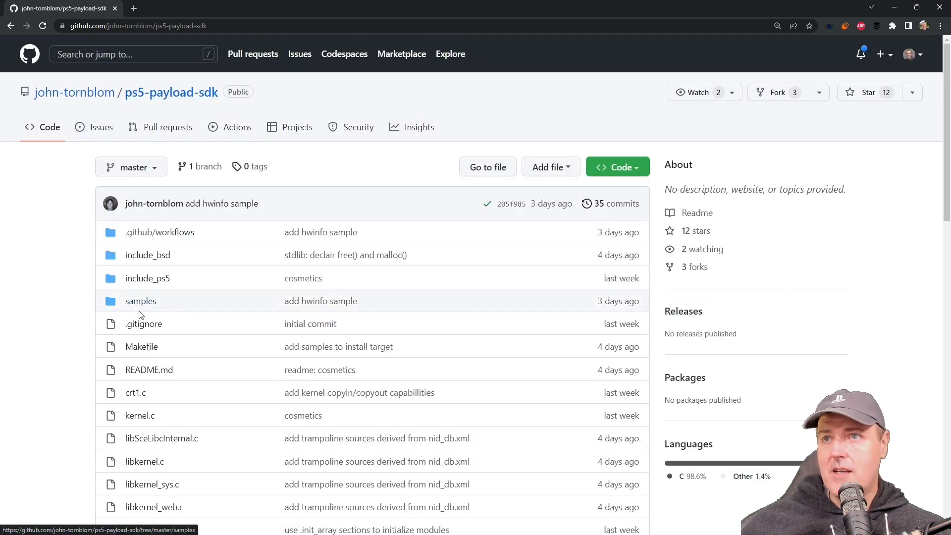
click(141, 301)
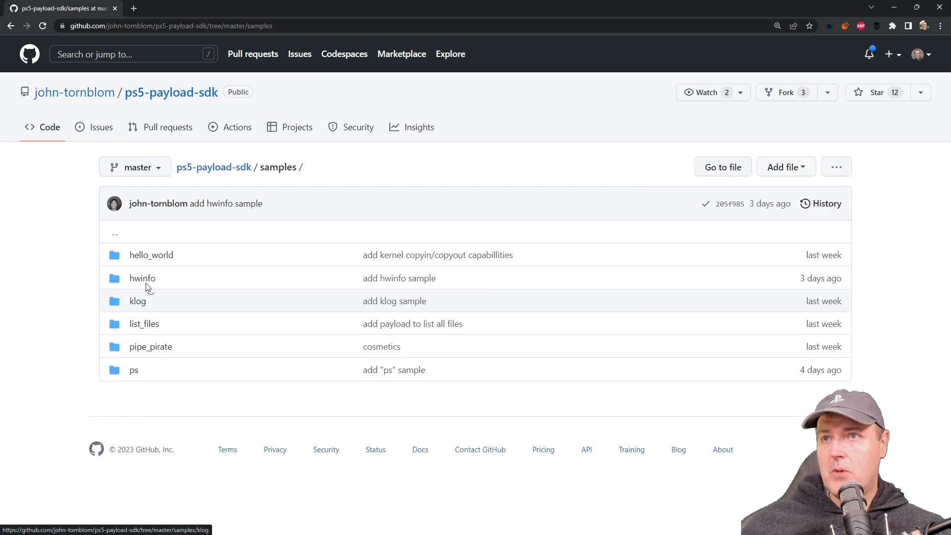
click(143, 277)
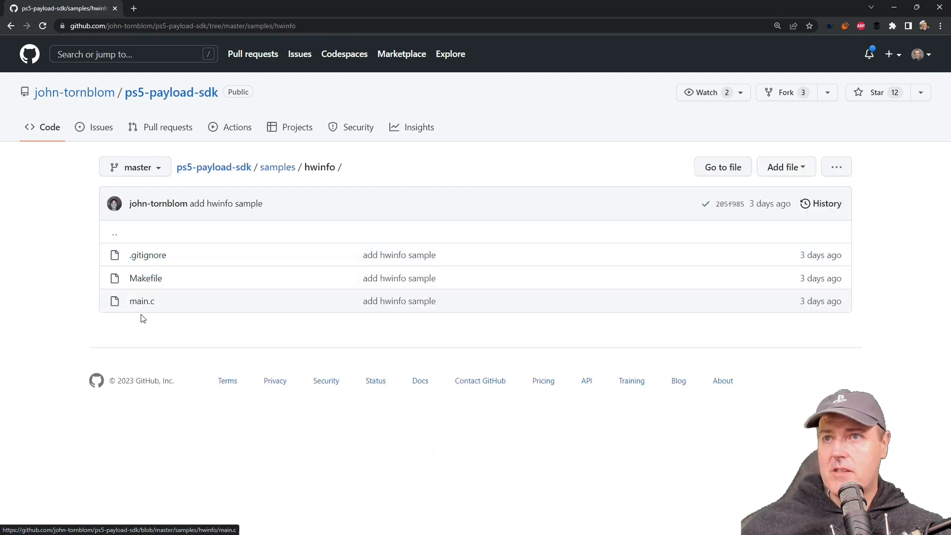
click(11, 26)
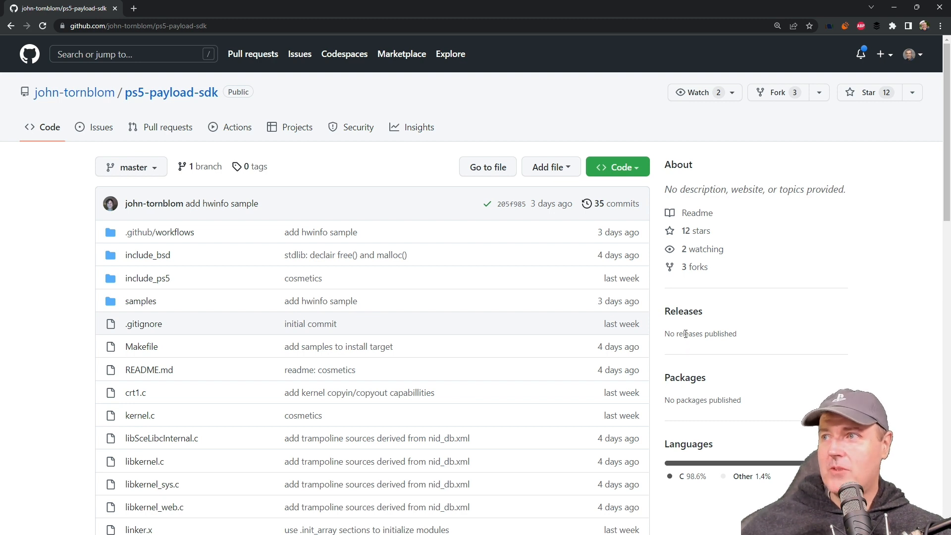
mouse_move(681, 317)
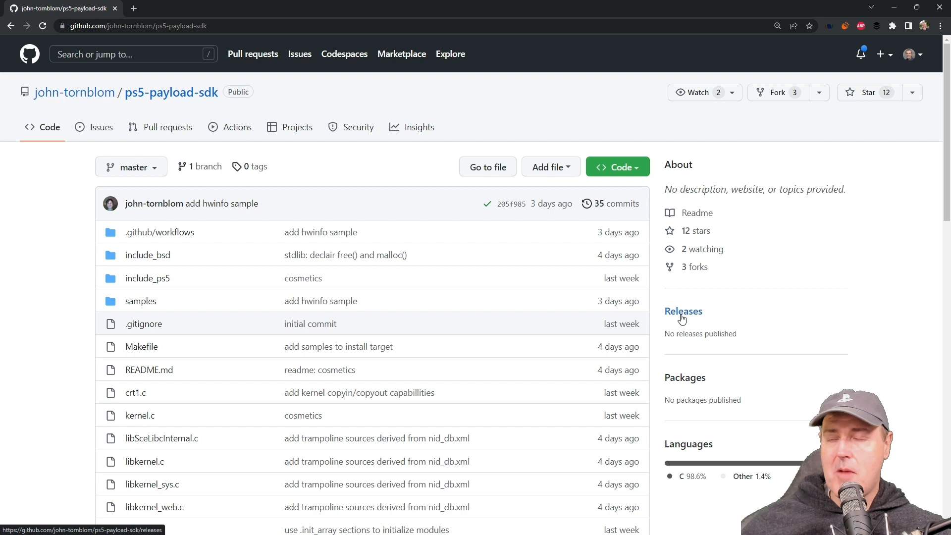
mouse_move(754, 337)
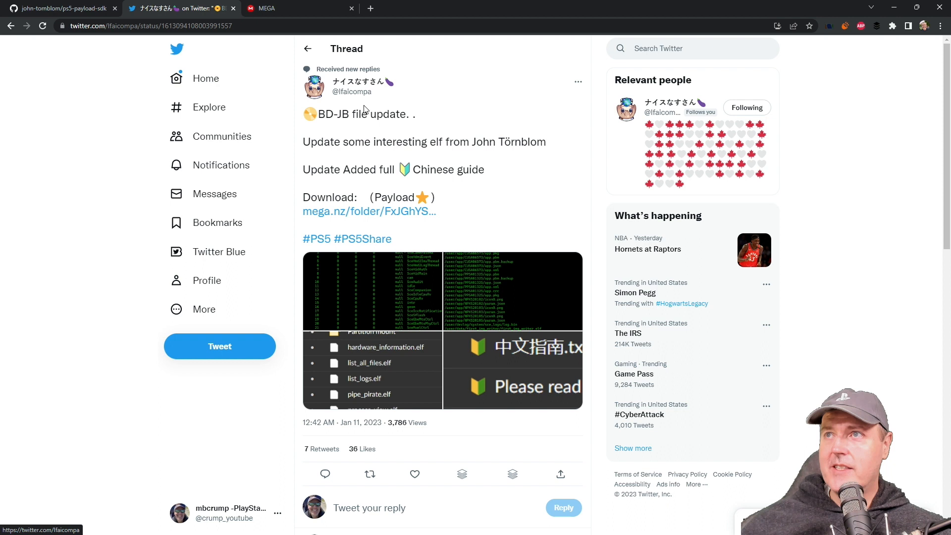
mouse_move(351, 158)
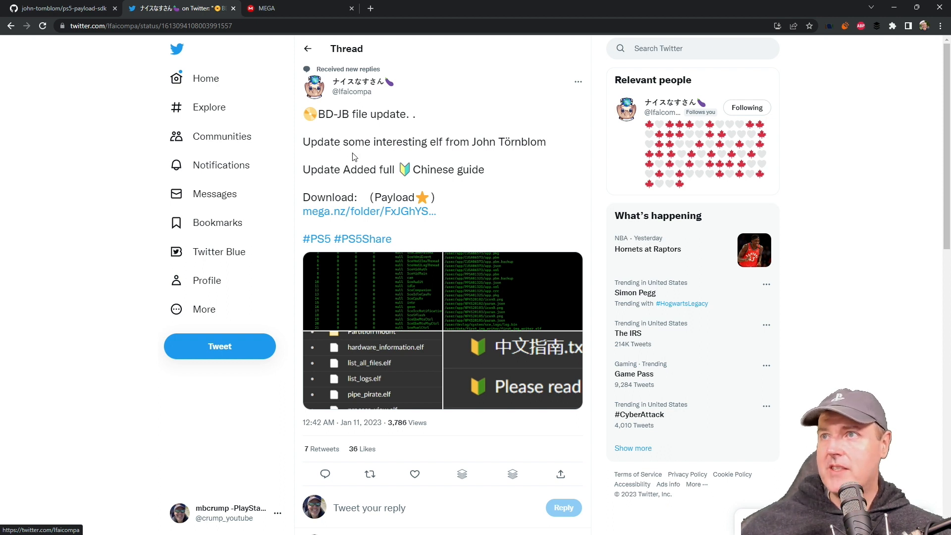
mouse_move(355, 216)
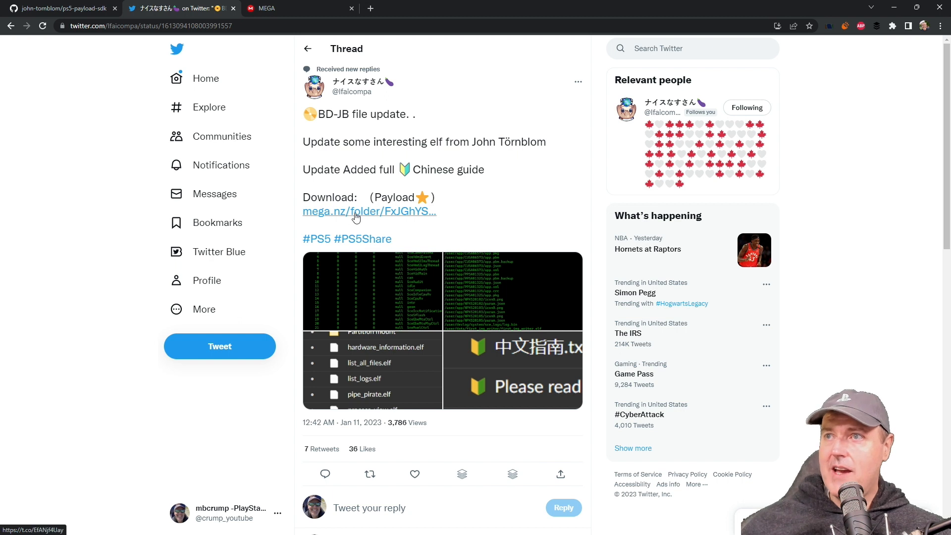
mouse_move(356, 215)
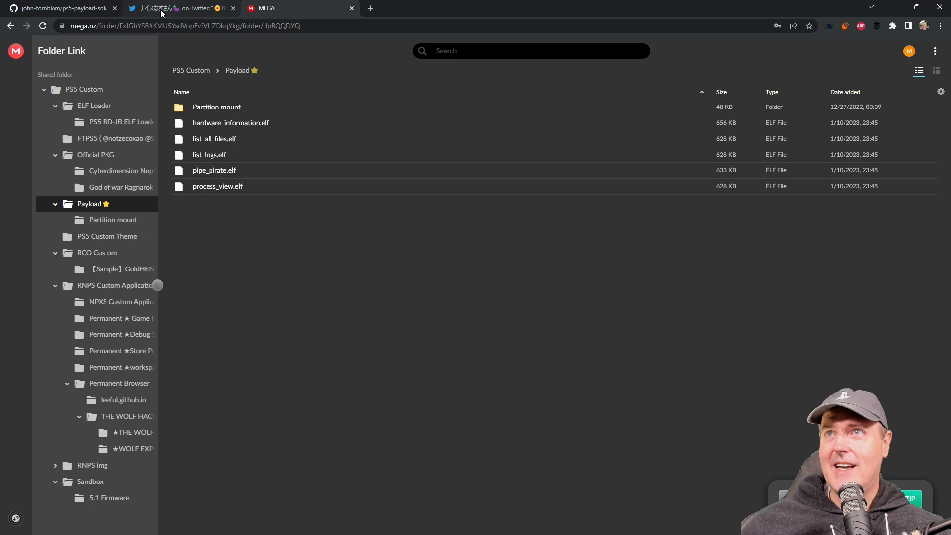
mouse_move(173, 8)
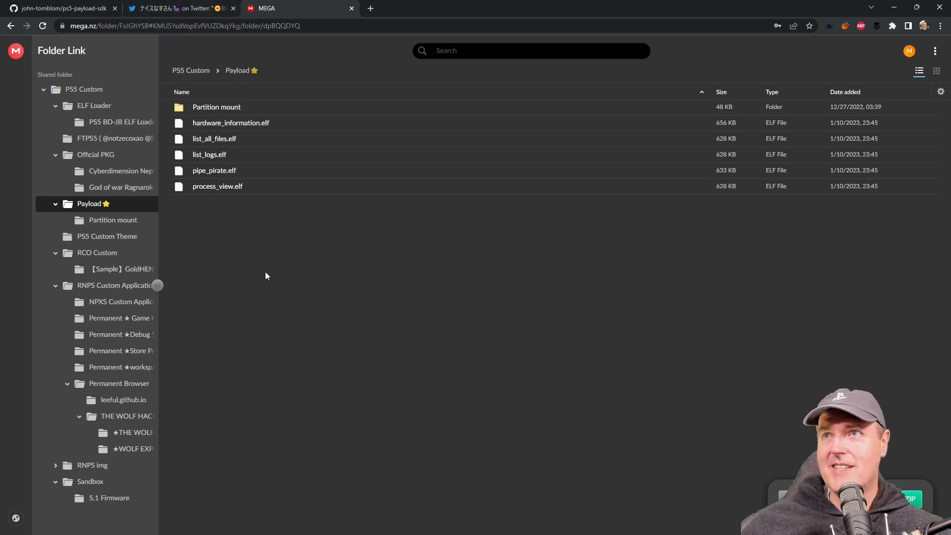
mouse_move(257, 276)
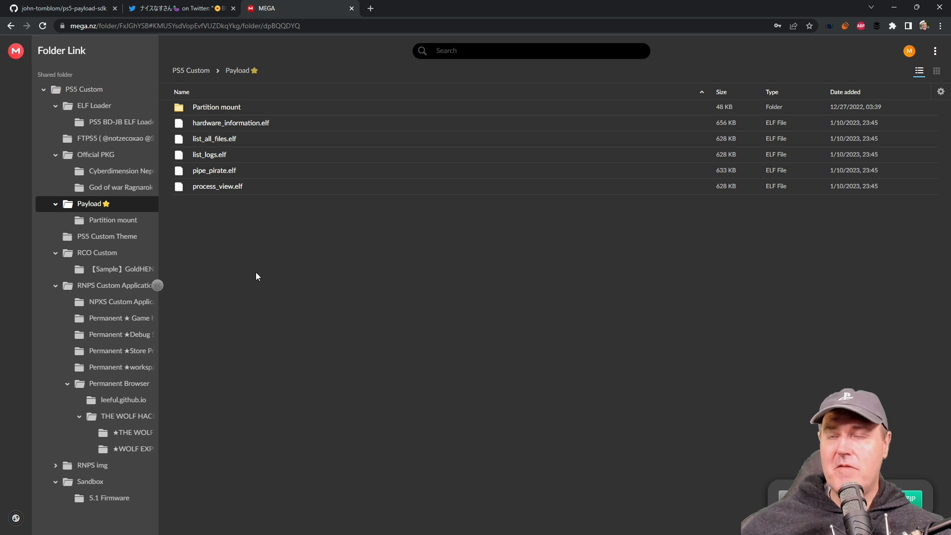
mouse_move(247, 294)
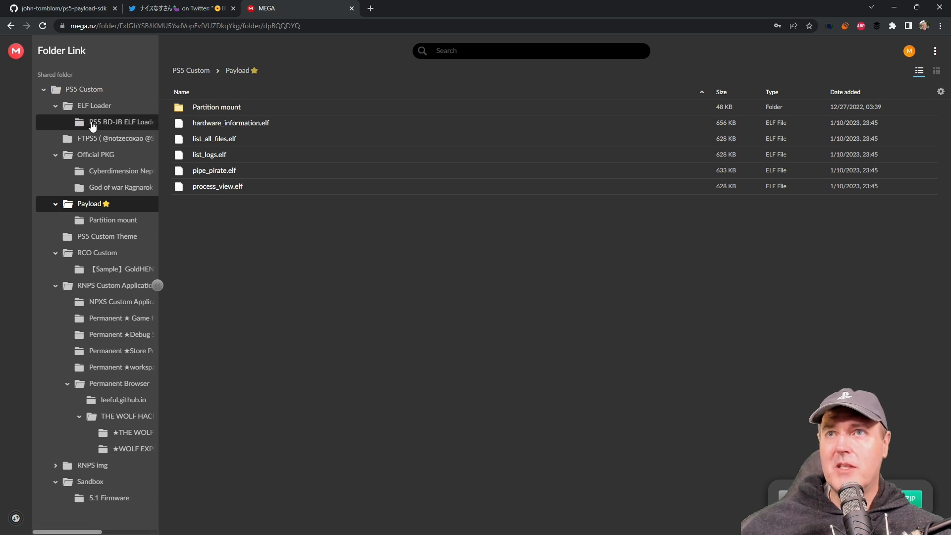
Step: Download the PS5 BD-JB ELF Loader v1.4 ISO from the MEGA ELF Loader folder
click(111, 123)
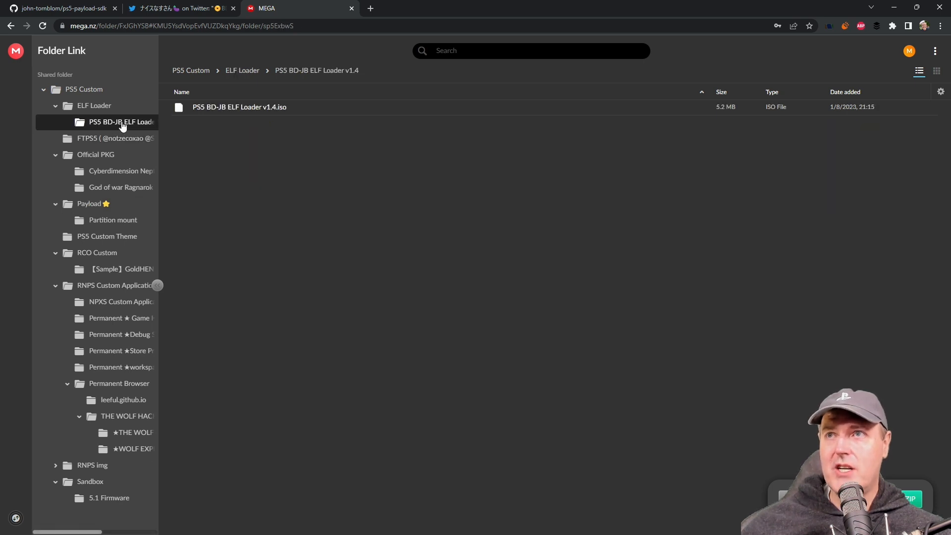
mouse_move(206, 131)
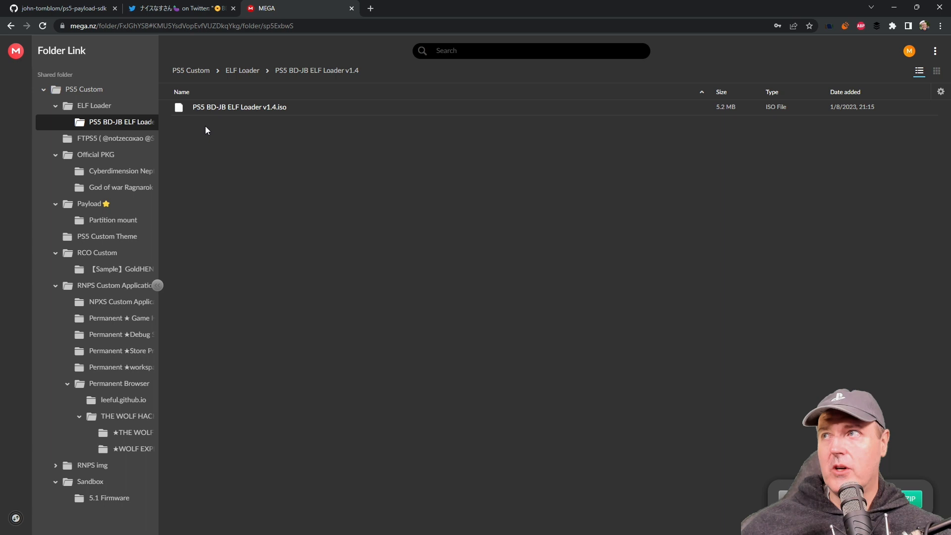
mouse_move(263, 113)
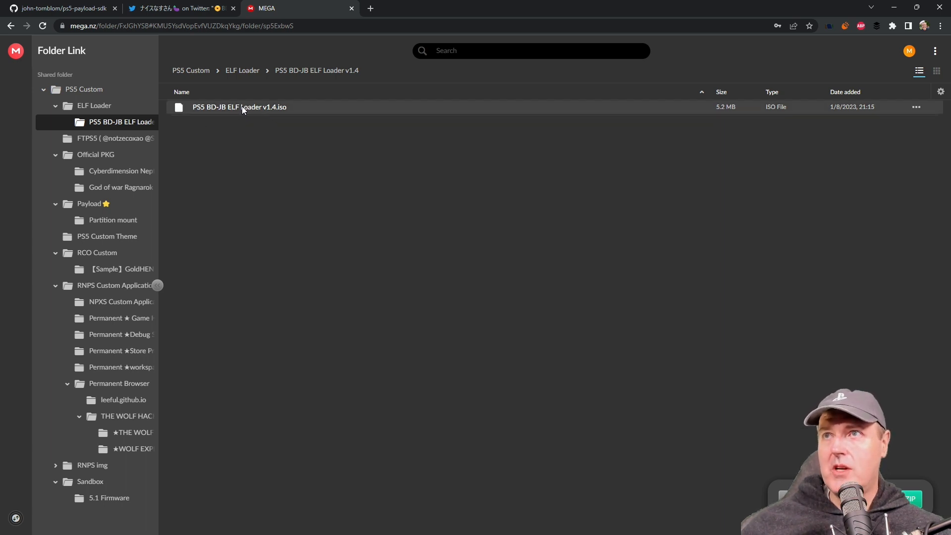
click(238, 107)
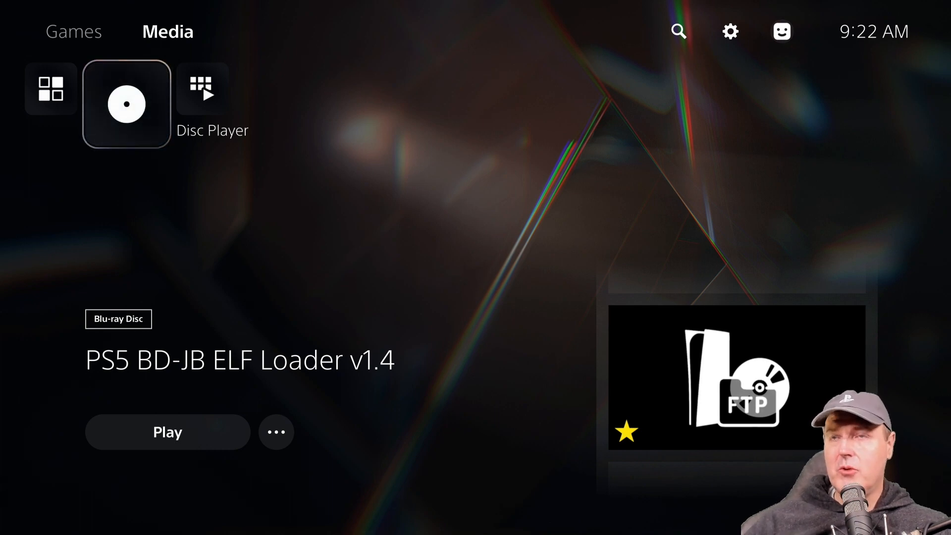
Step: Play the BD-JB ELF Loader v1.4 disc from the PS5 Media screen
click(167, 432)
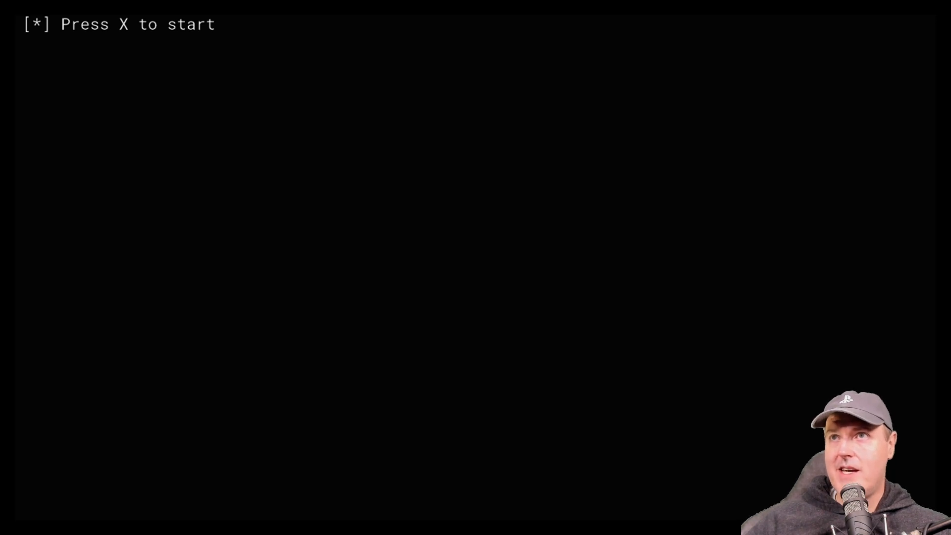
Step: Confirm the 'Press X to start' prompt to run the ELF loader
key(x)
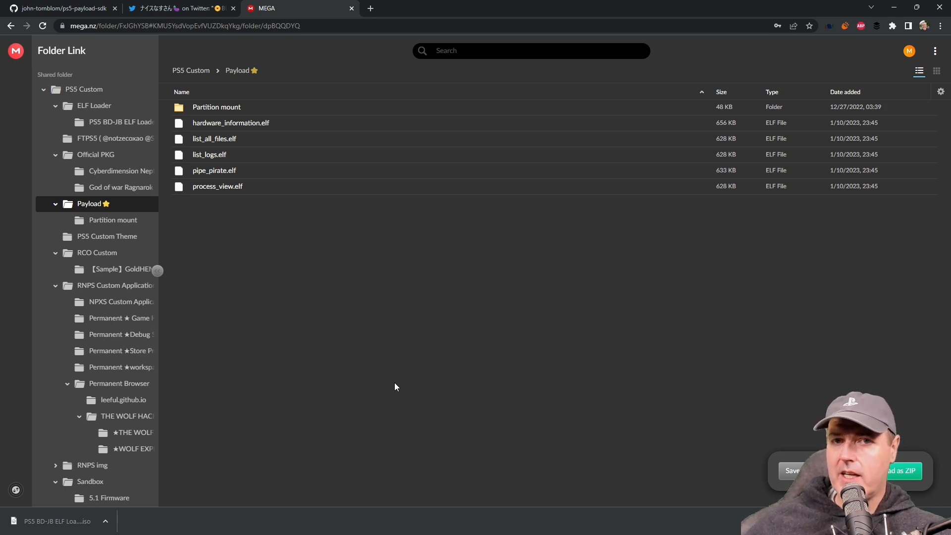
Step: Switch back to the MEGA tab showing the Payload folder's ELF files
click(292, 8)
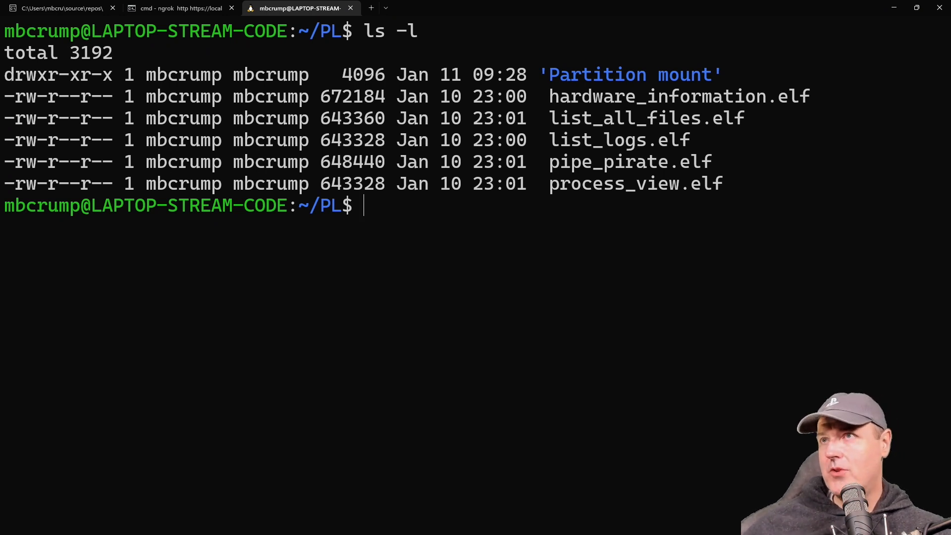
mouse_move(447, 226)
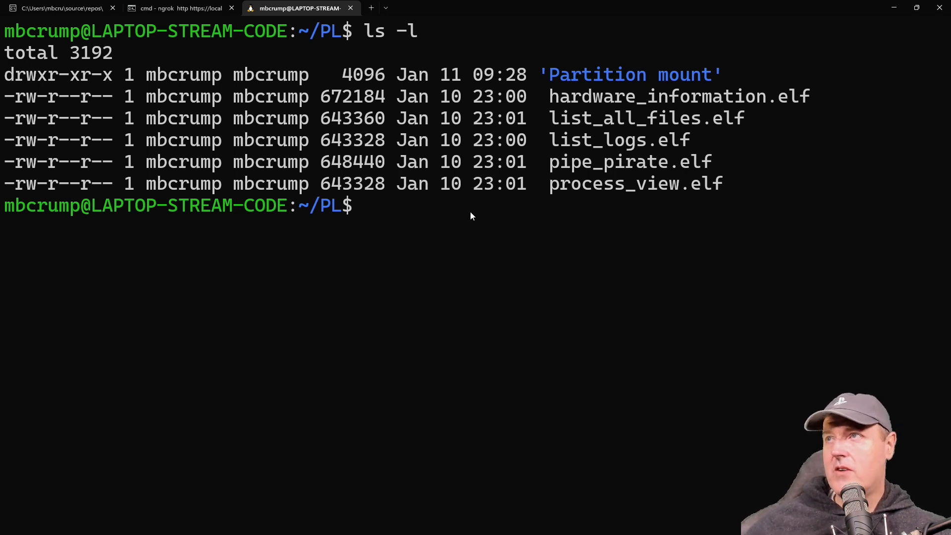
mouse_move(598, 81)
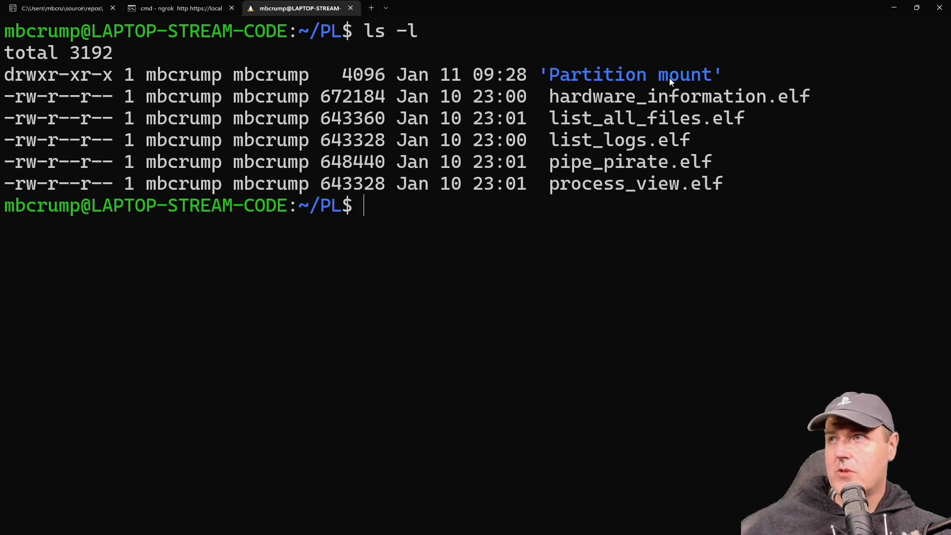
mouse_move(676, 107)
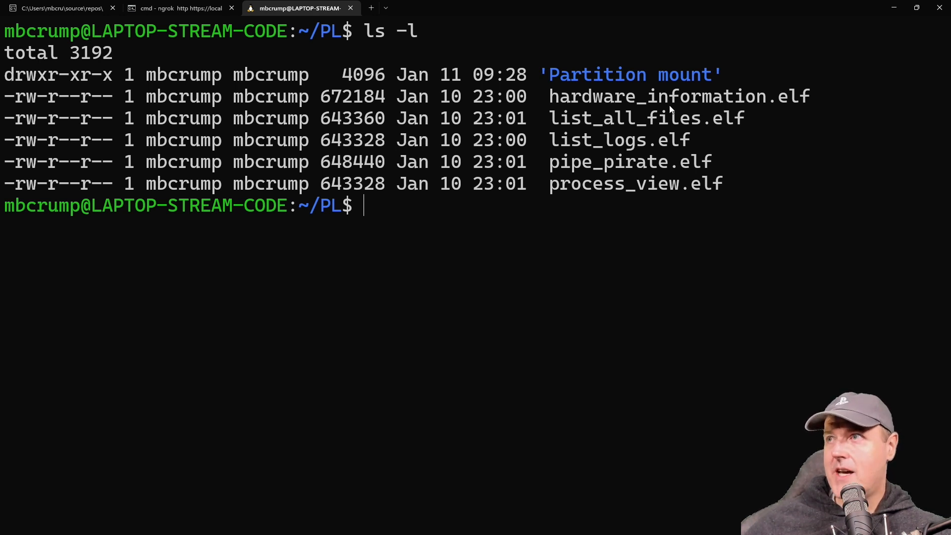
mouse_move(713, 103)
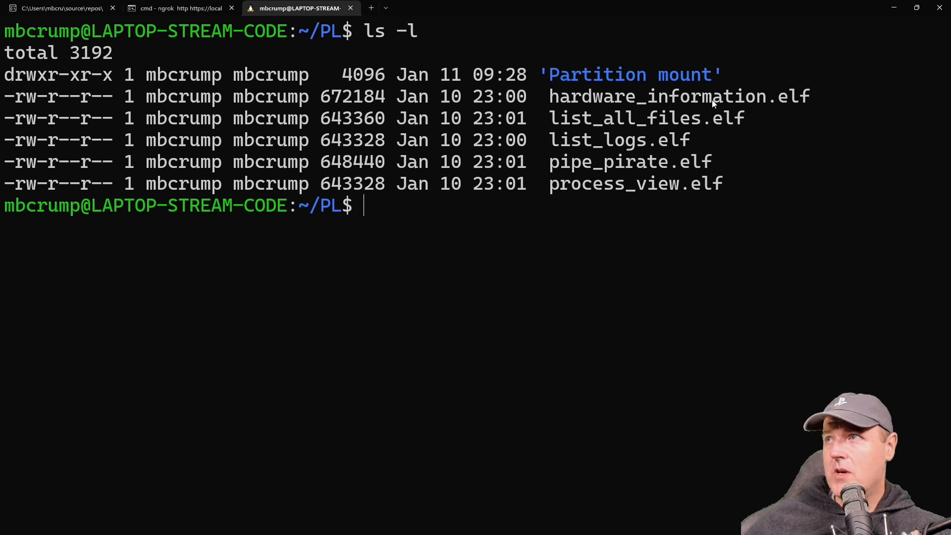
mouse_move(707, 119)
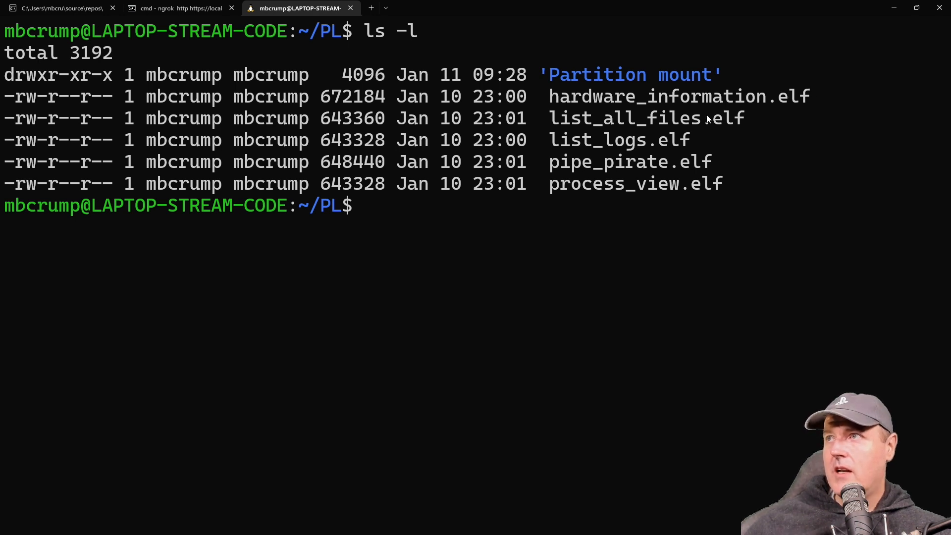
mouse_move(668, 194)
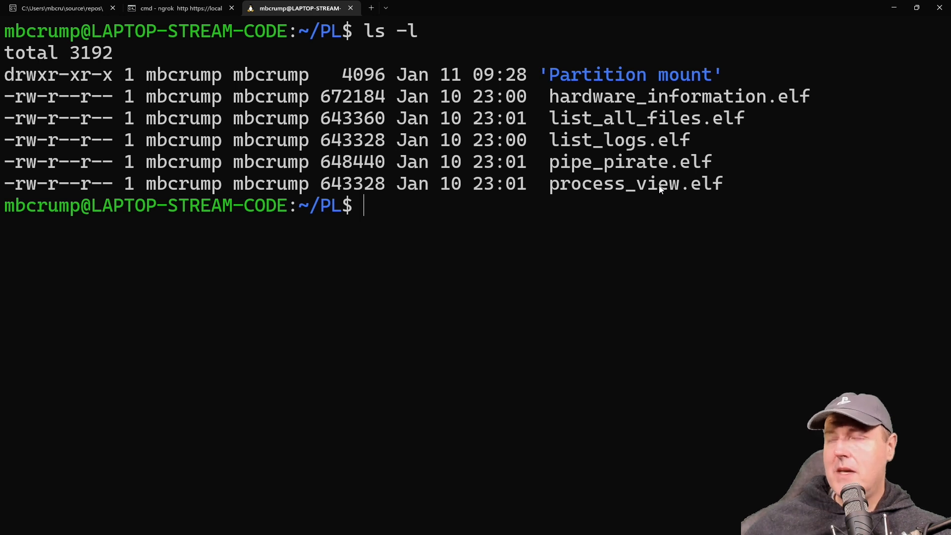
mouse_move(620, 108)
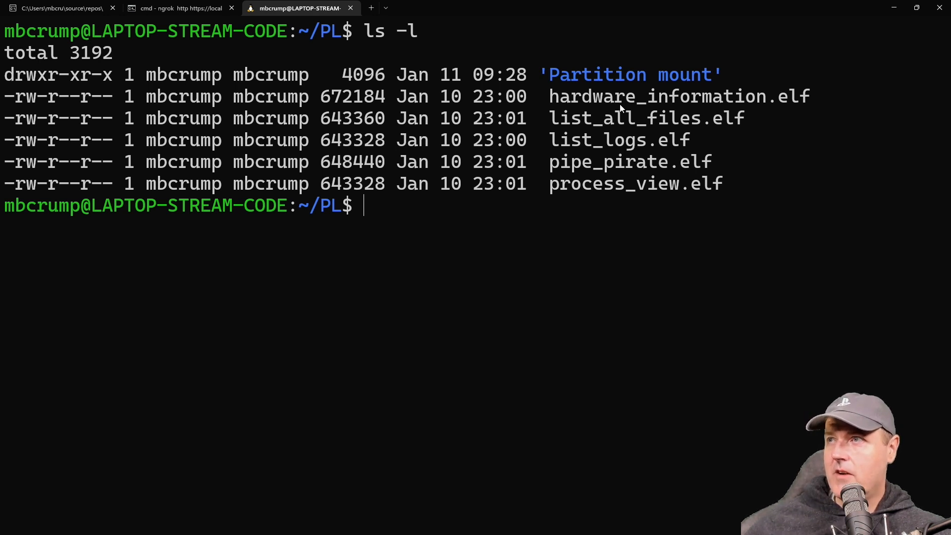
mouse_move(788, 102)
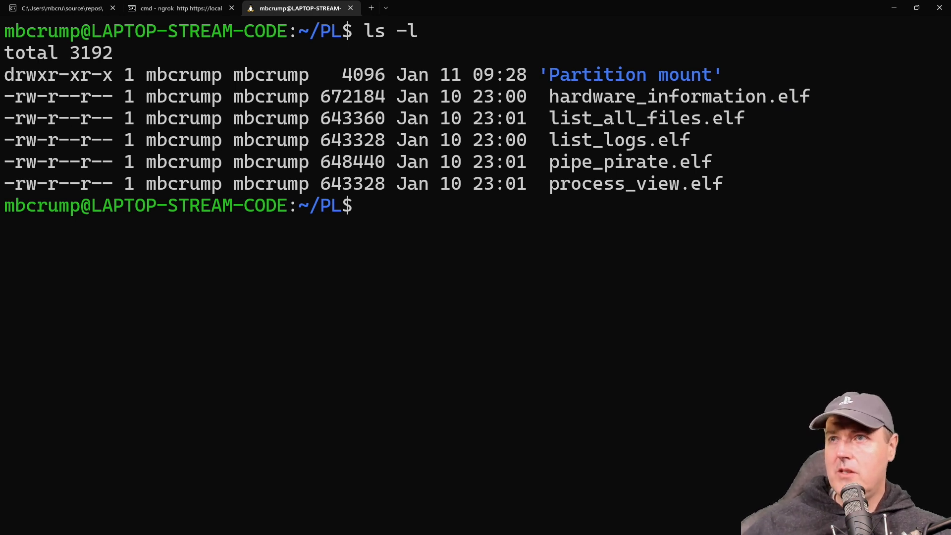
Step: Enter the netcat command sending hardware_information.elf to 10.0.0.52 port 9020
text(nc -q0 10.0.0.52 9020 < hardware_information.elf)
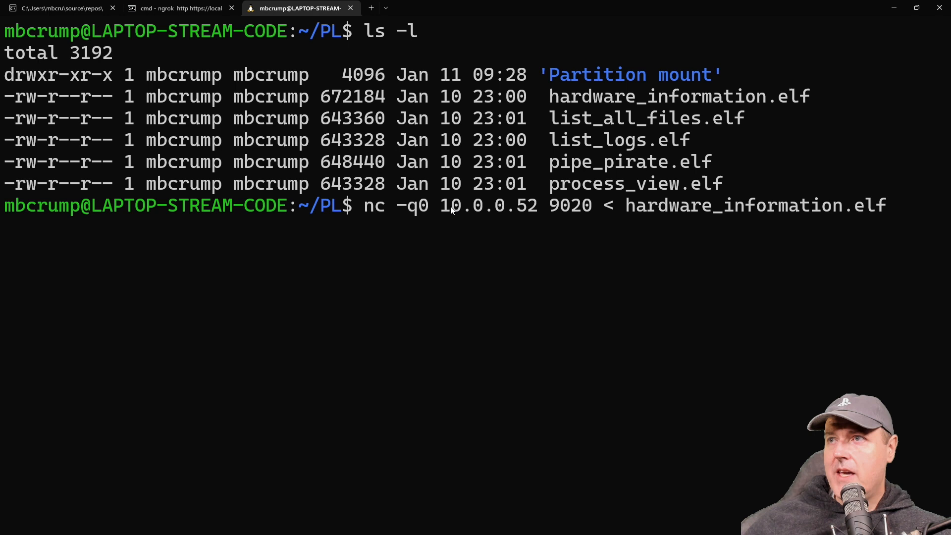
mouse_move(569, 214)
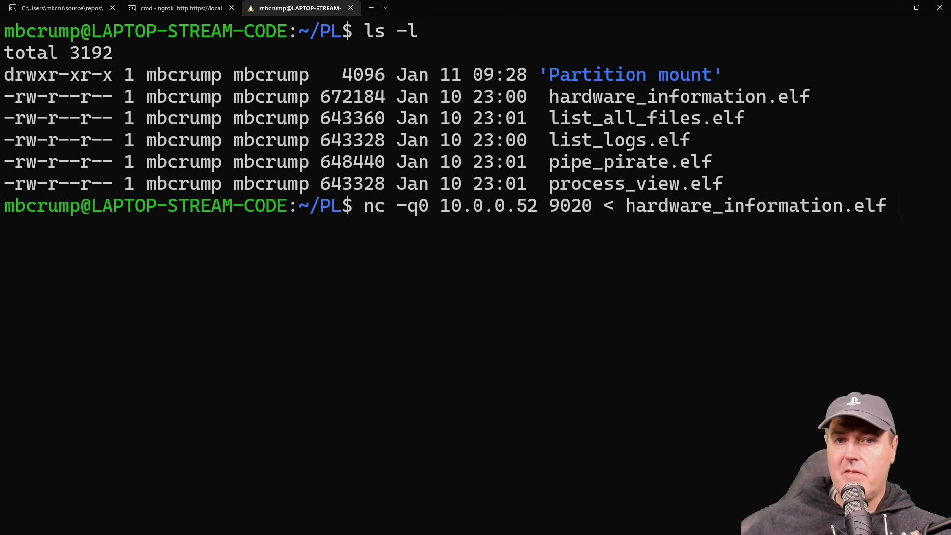
Step: Run the transfer so the PS5 reports its model, SoC/CPU temperatures and CPU frequency
key(Enter)
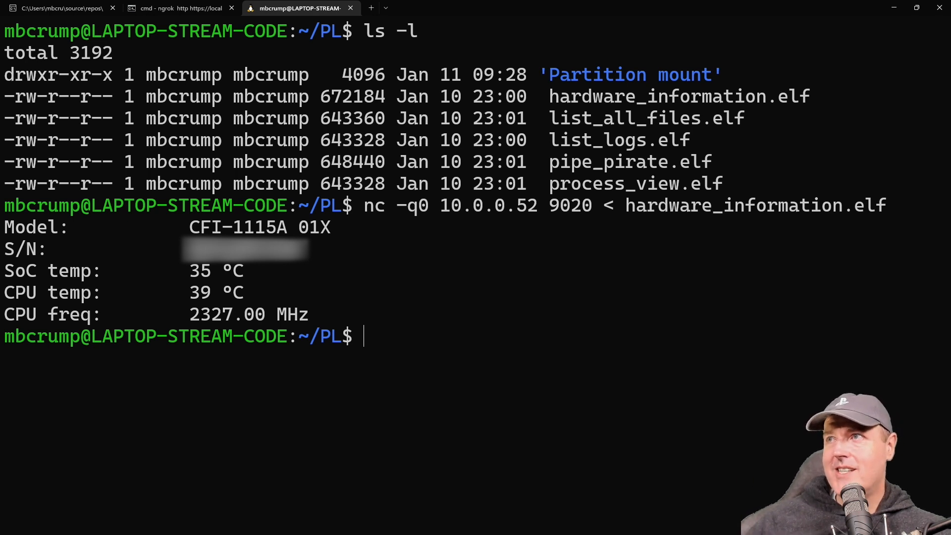
Step: Send list_all_files.elf to 10.0.0.52:9020 and scroll through the console's file paths
text(nc -q0 10.0.0.52 9020 < list_all_files.elf)
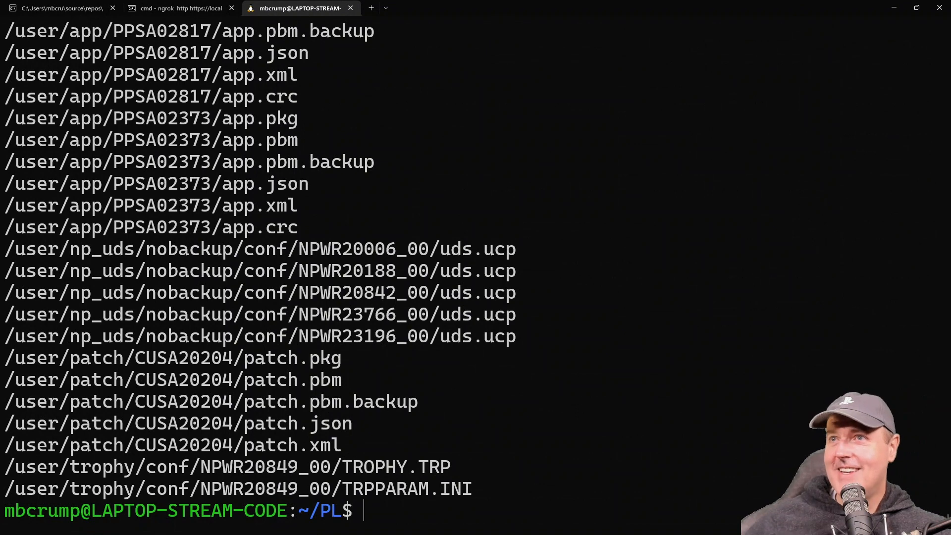
mouse_move(530, 394)
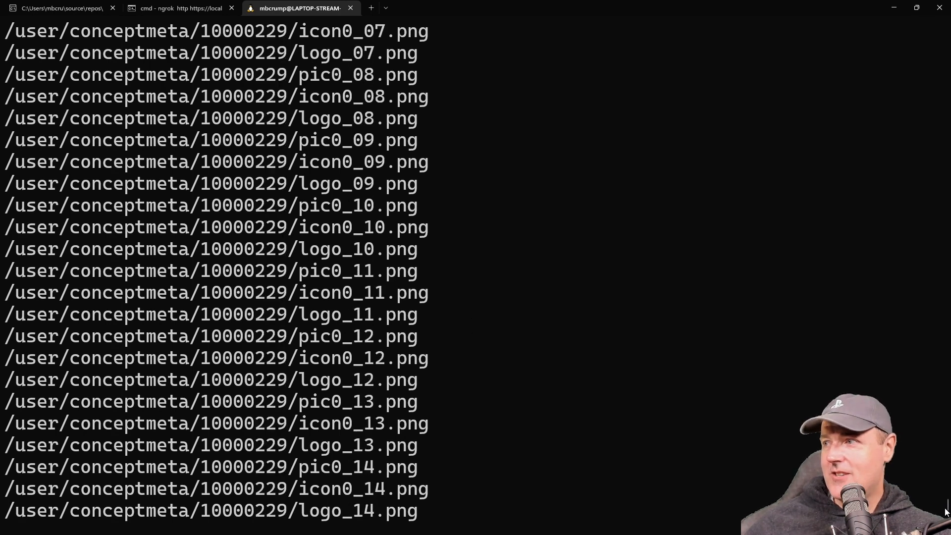
scroll(down, 3)
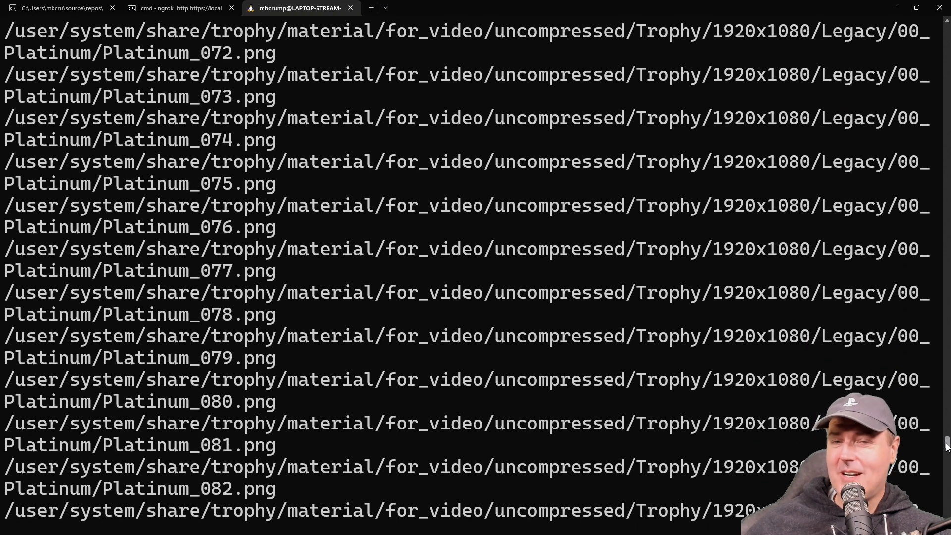
scroll(down, 3)
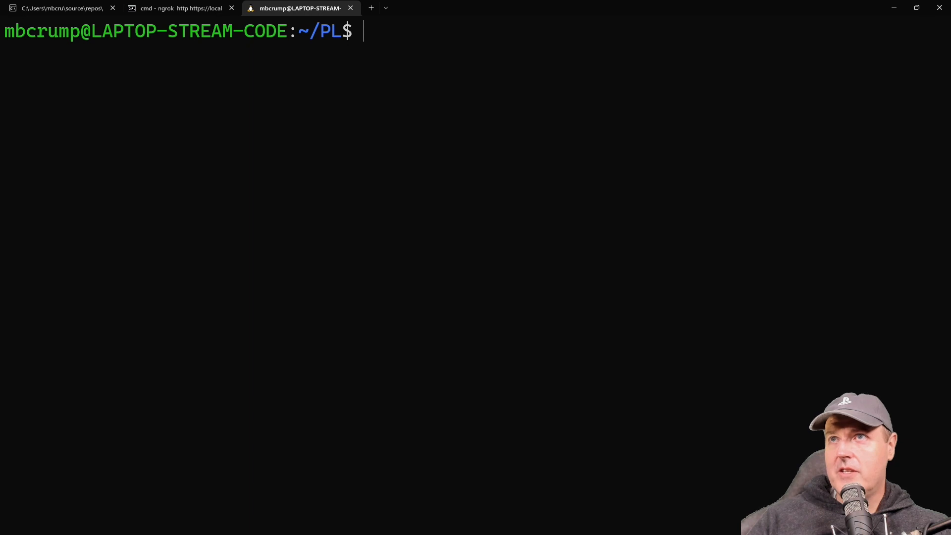
Step: Relist the PL folder with ls -l, then send list_logs.elf to 10.0.0.52:9020 to stream system logs
text(ls -l)
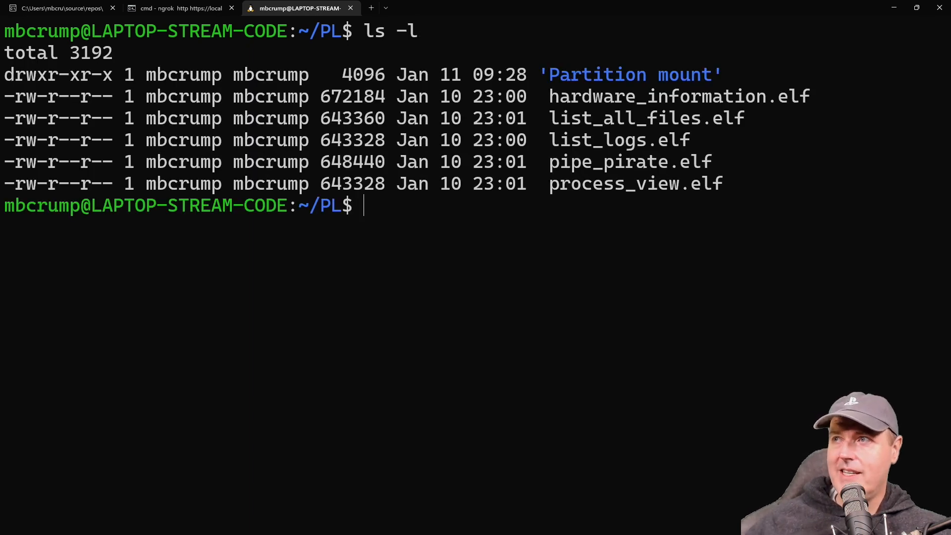
text(nc -q0 10.0.0.52 9020 < list_logs.elf)
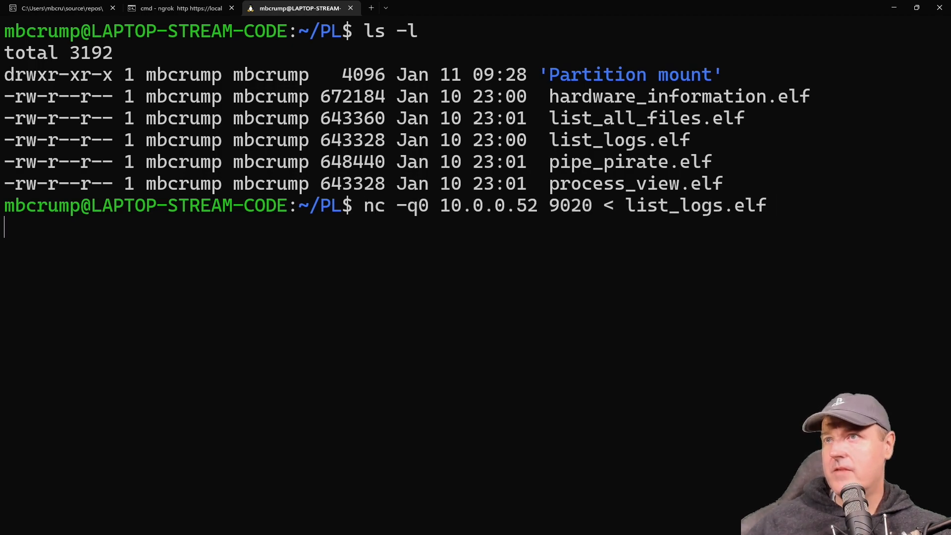
key(Return)
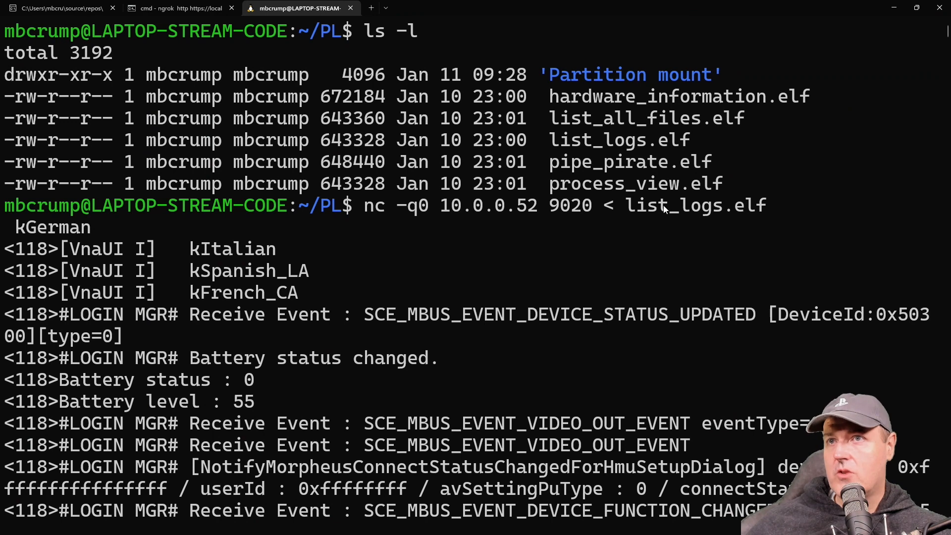
Step: Scroll through the streamed PS5 system log output down to the fresh prompt
scroll(down, 3)
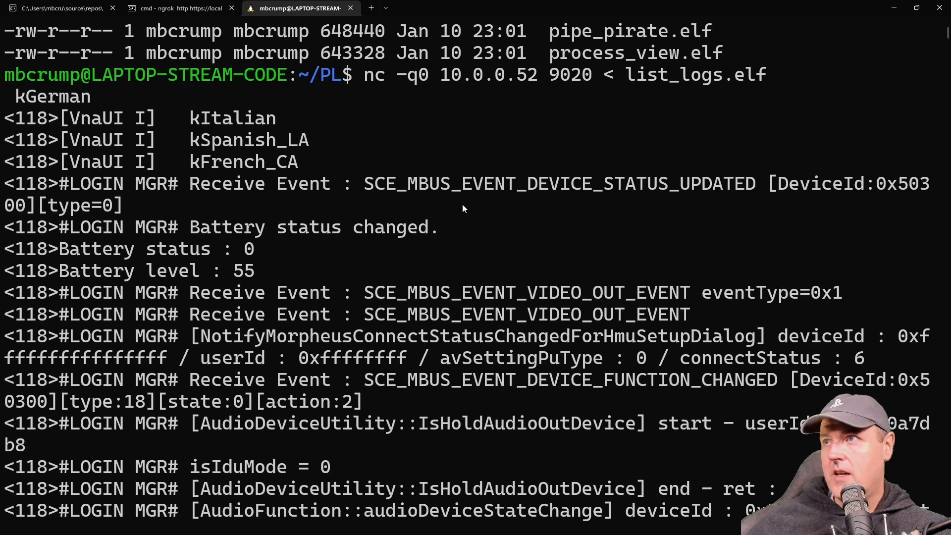
mouse_move(510, 197)
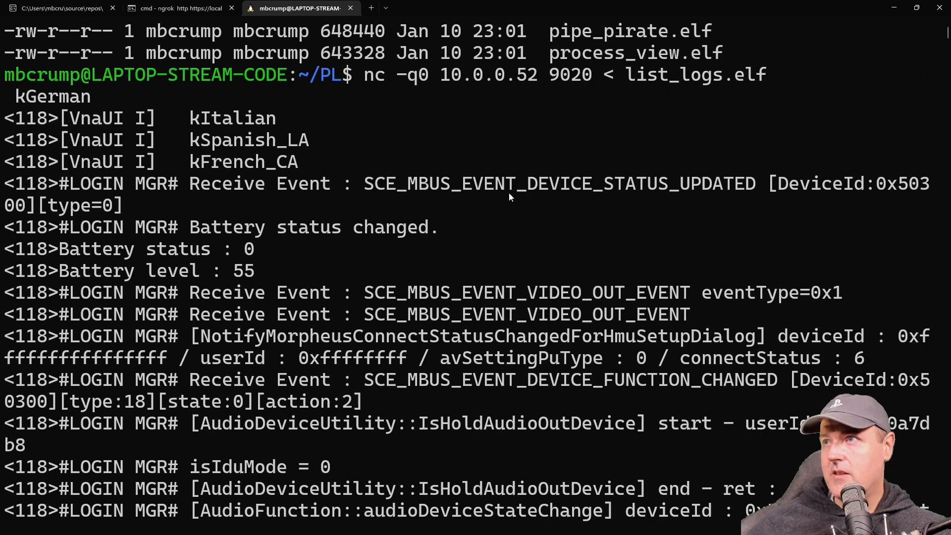
mouse_move(424, 243)
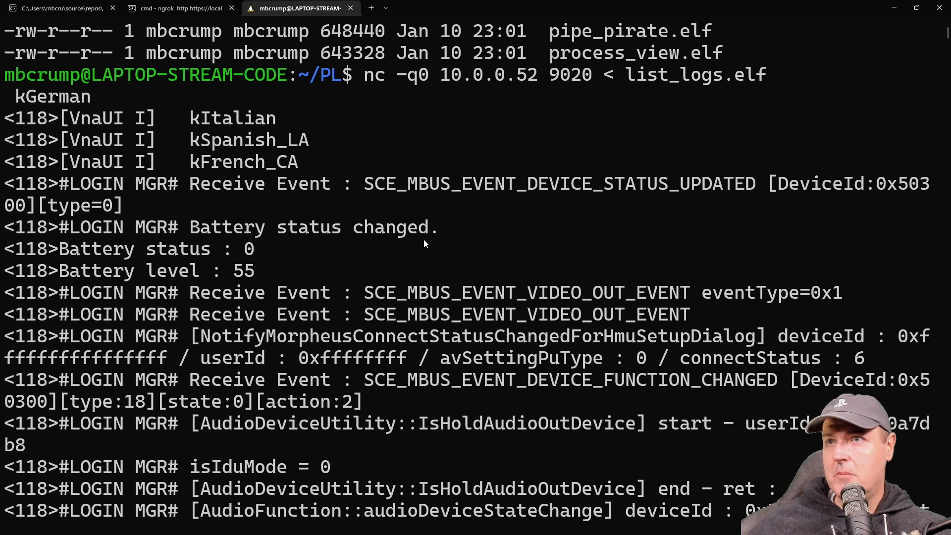
scroll(down, 3)
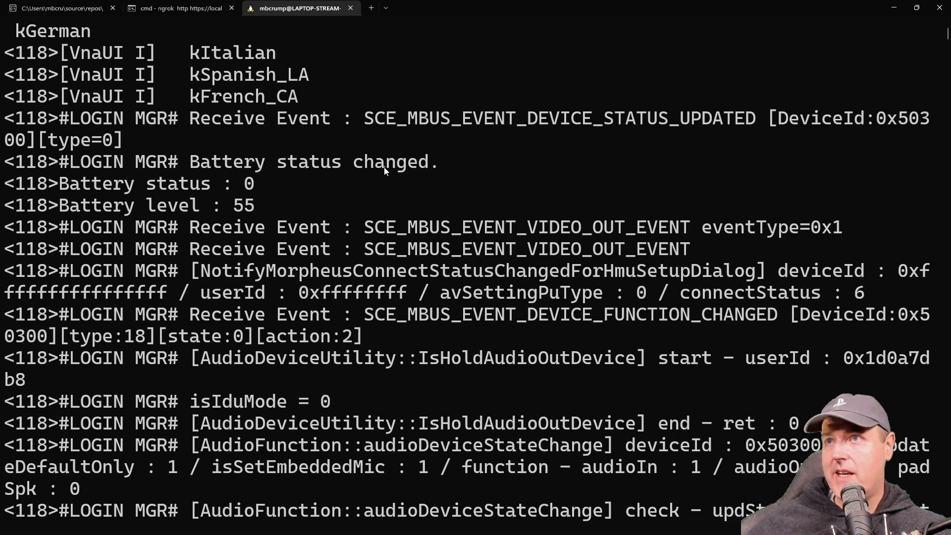
mouse_move(262, 194)
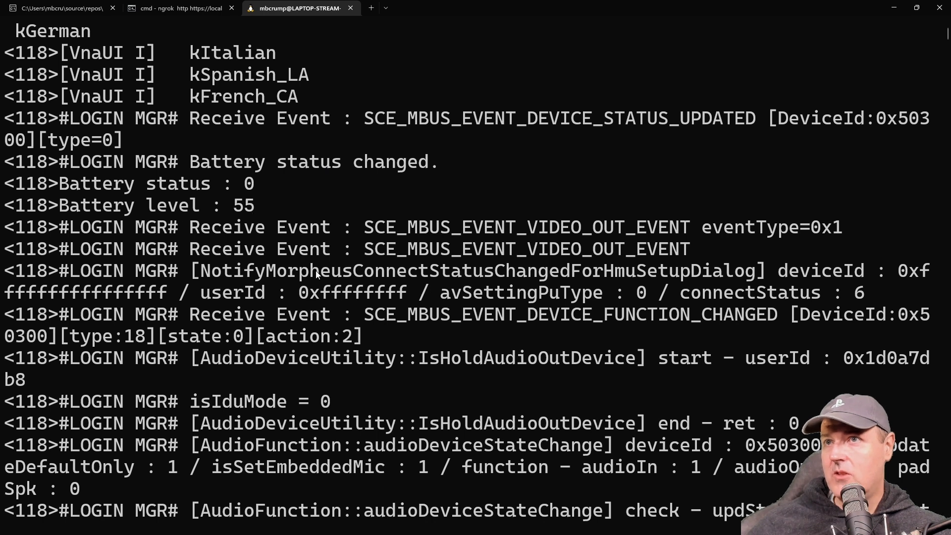
scroll(down, 3)
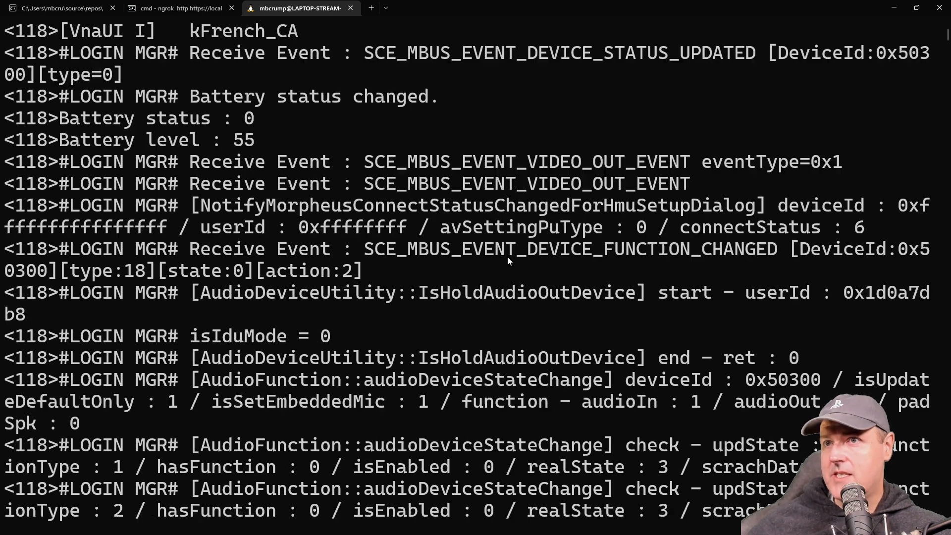
scroll(down, 3)
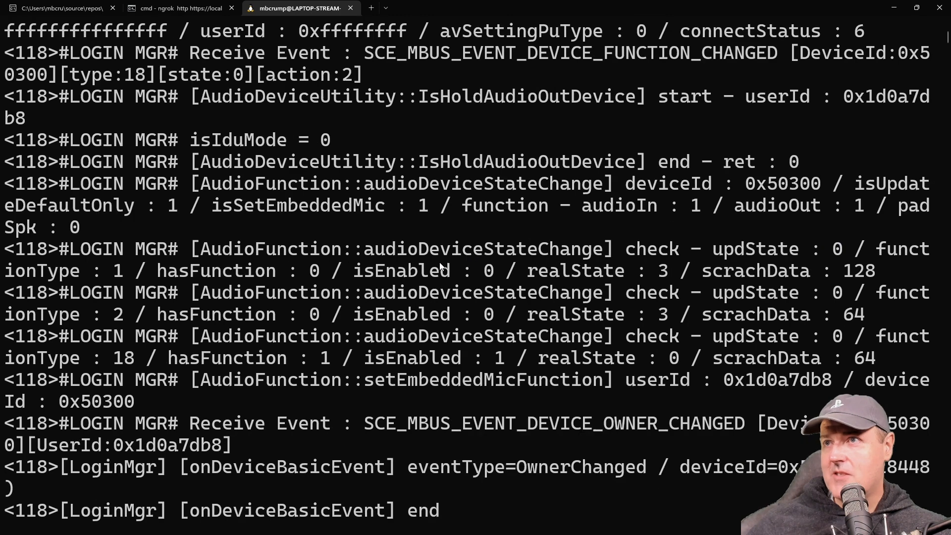
scroll(down, 3)
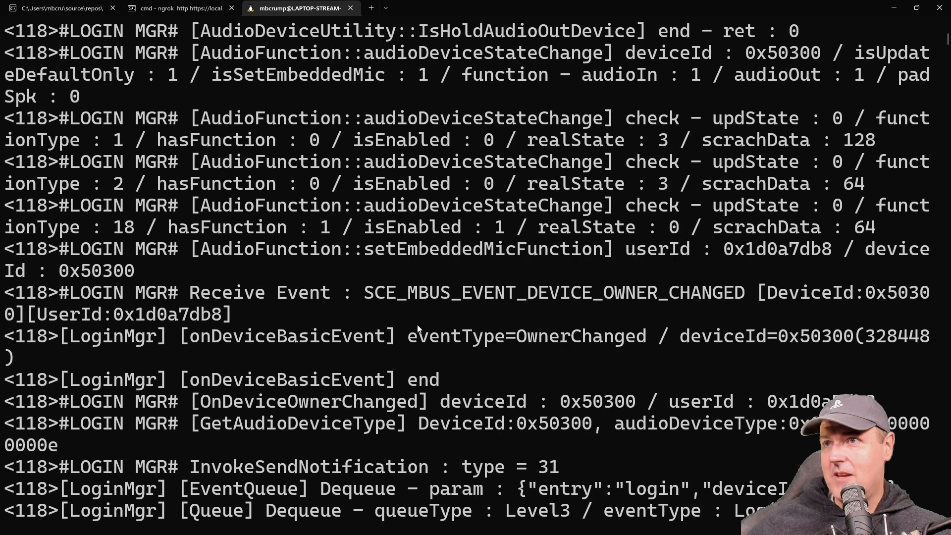
scroll(down, 3)
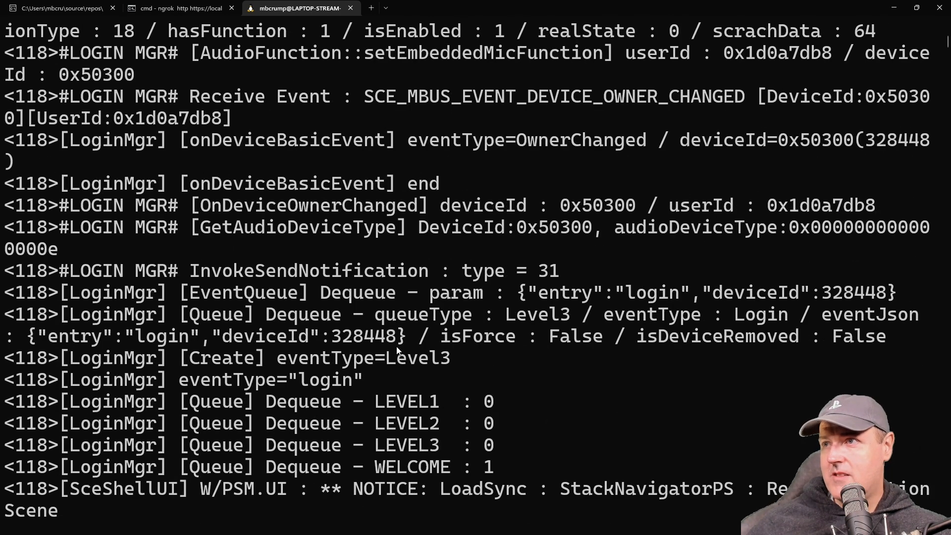
scroll(down, 3)
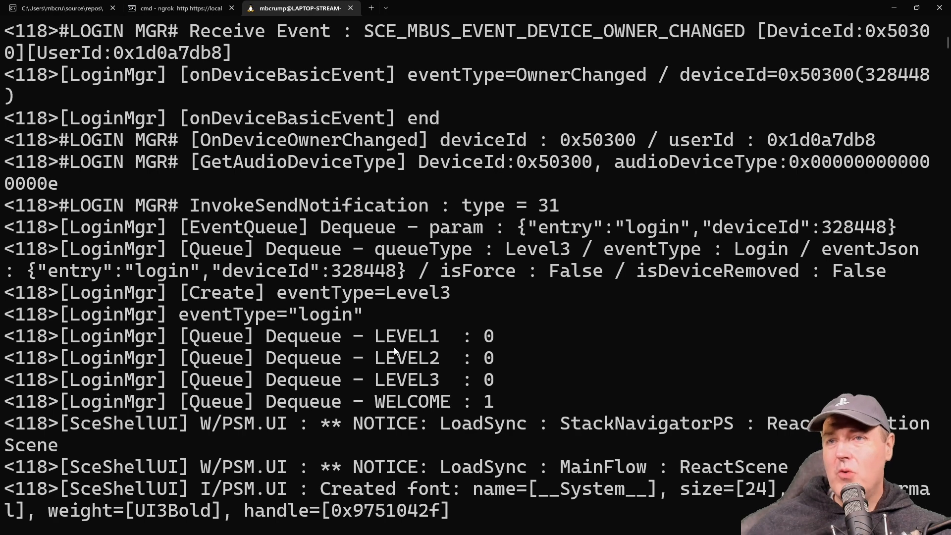
scroll(down, 3)
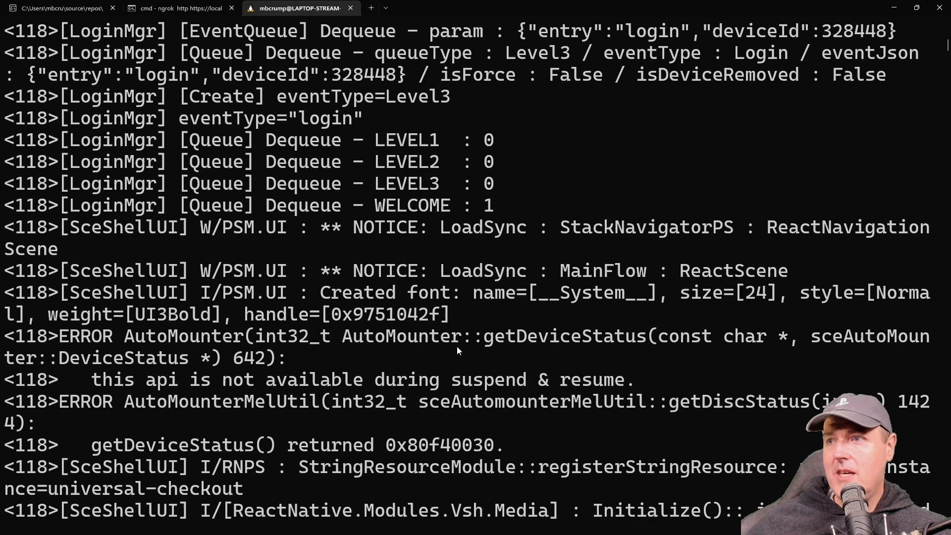
scroll(down, 3)
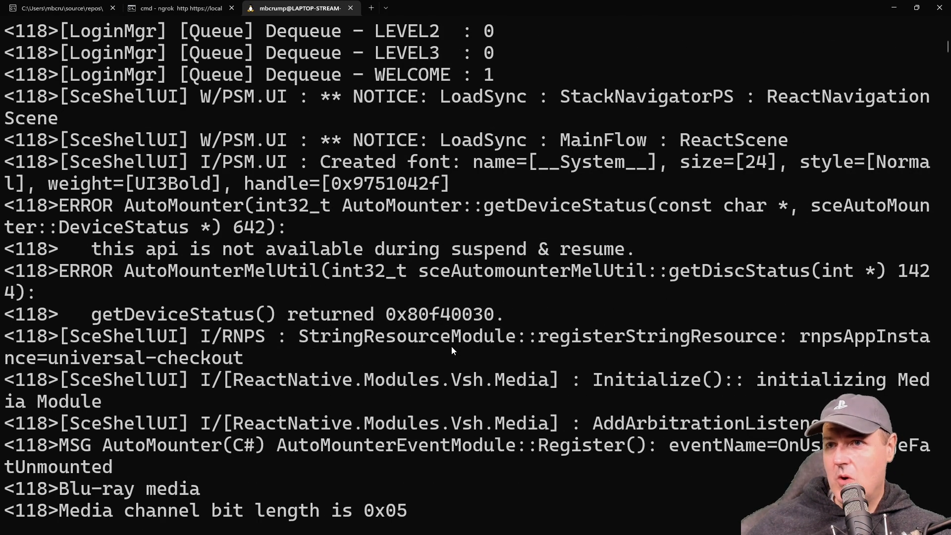
scroll(down, 3)
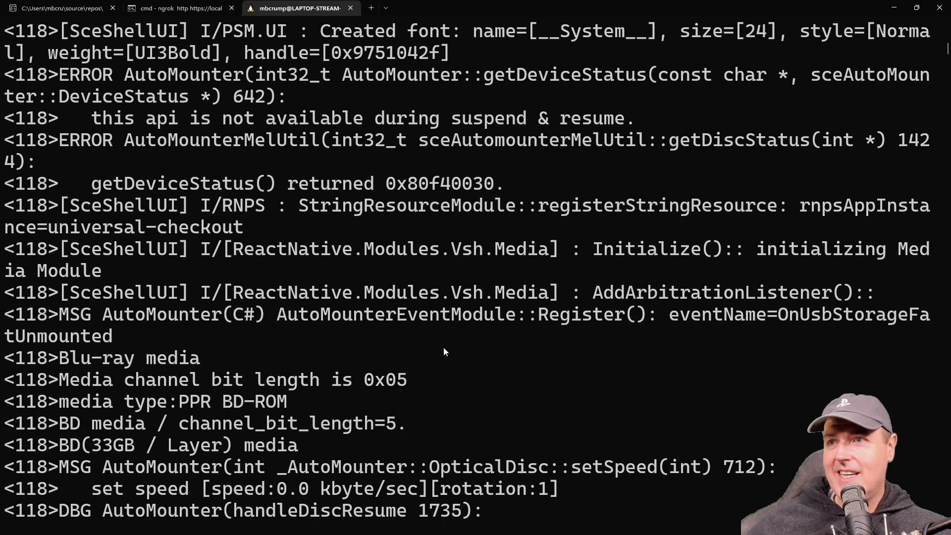
scroll(down, 3)
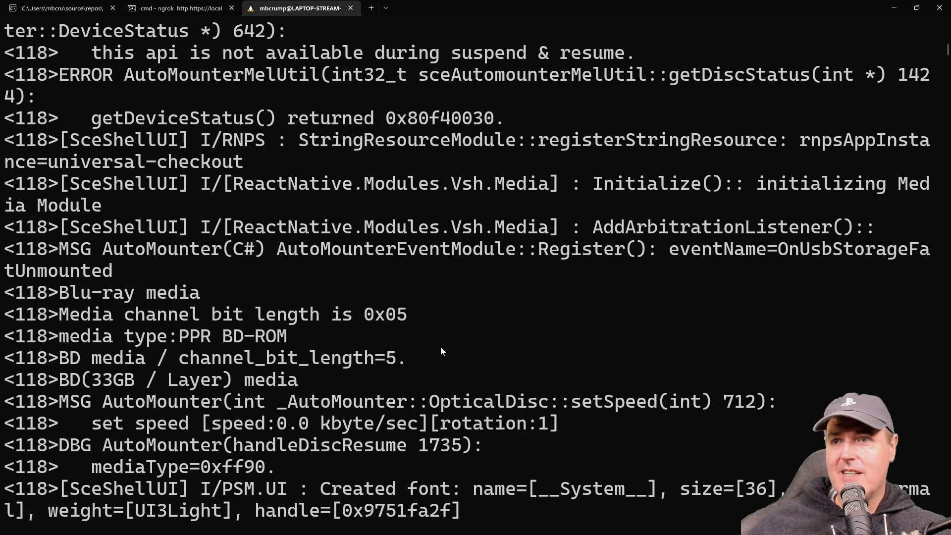
mouse_move(435, 351)
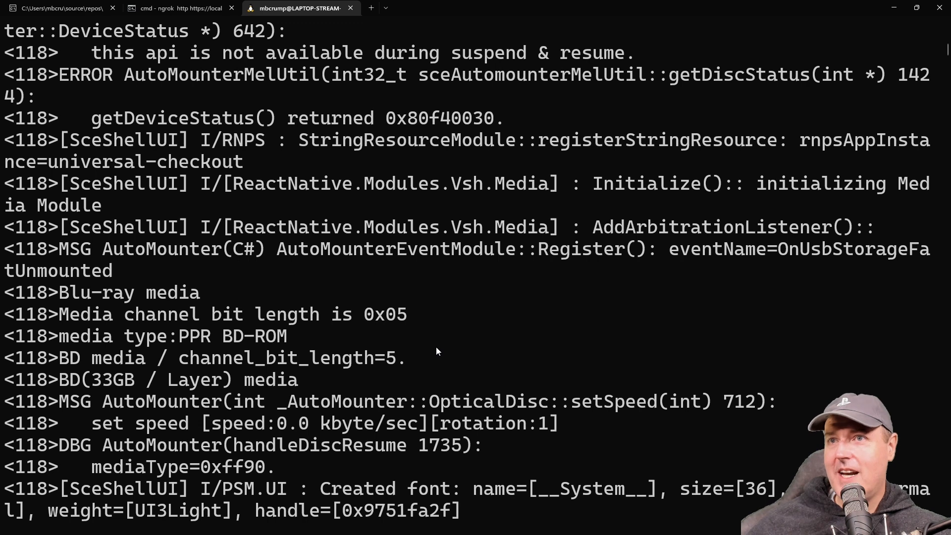
scroll(down, 3)
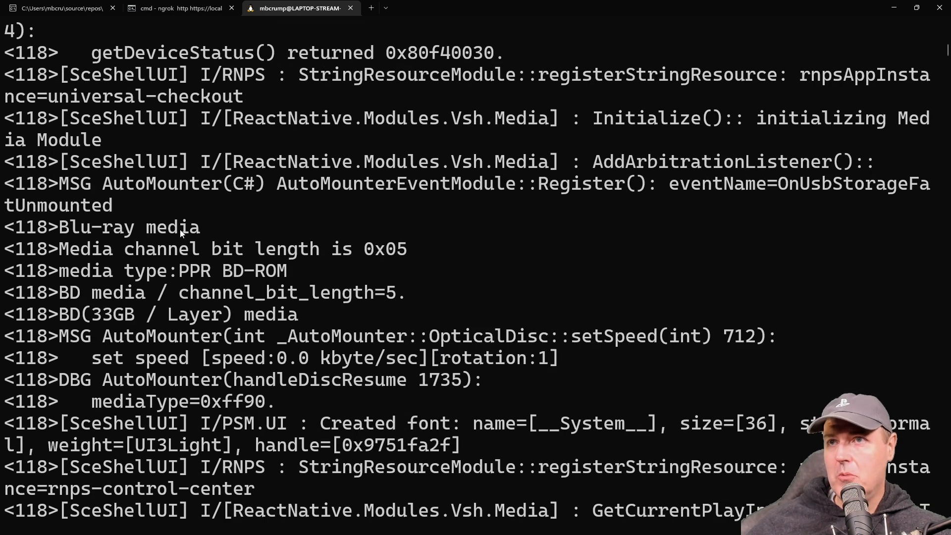
mouse_move(360, 259)
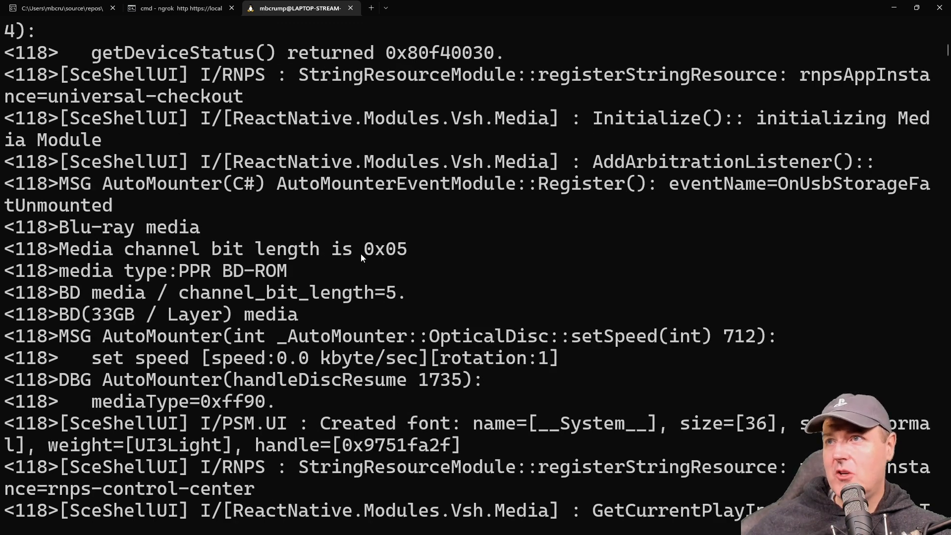
scroll(down, 3)
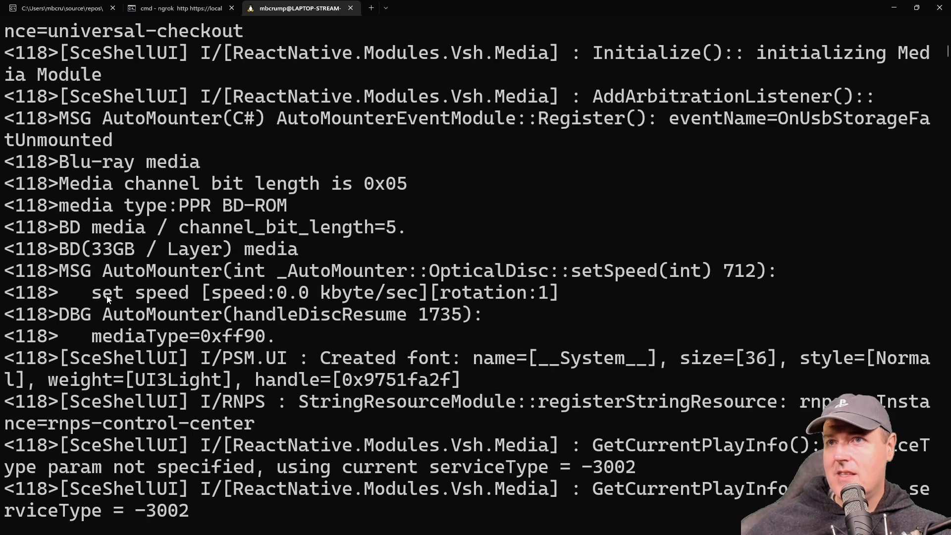
mouse_move(71, 262)
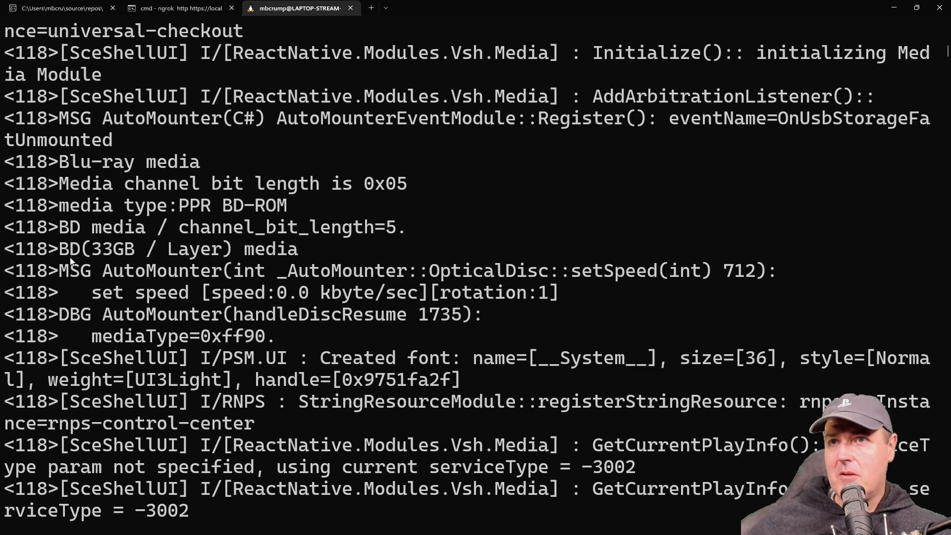
mouse_move(142, 262)
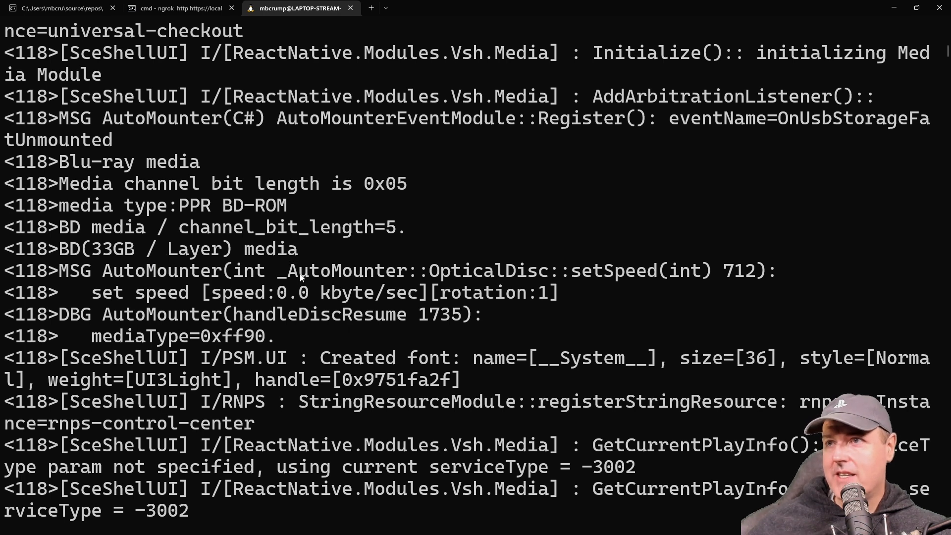
scroll(down, 3)
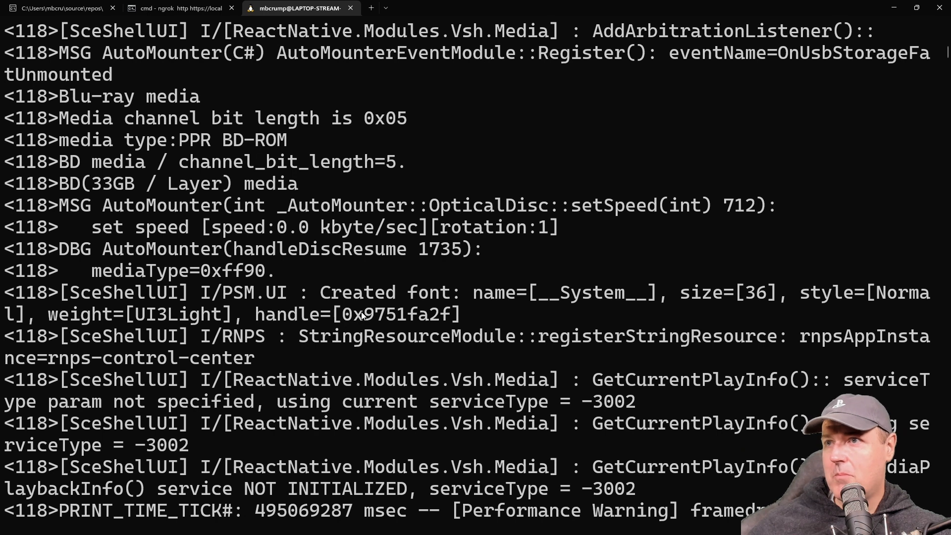
scroll(down, 3)
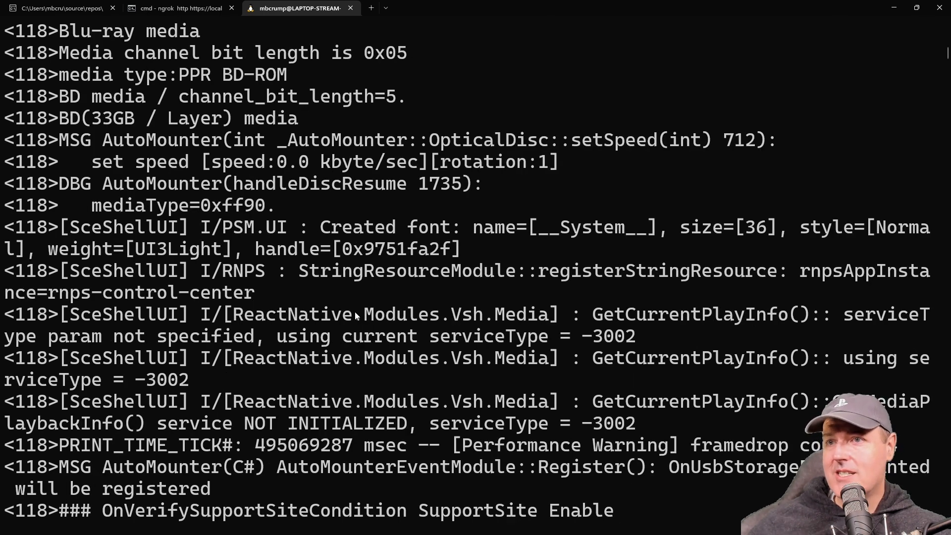
scroll(down, 3)
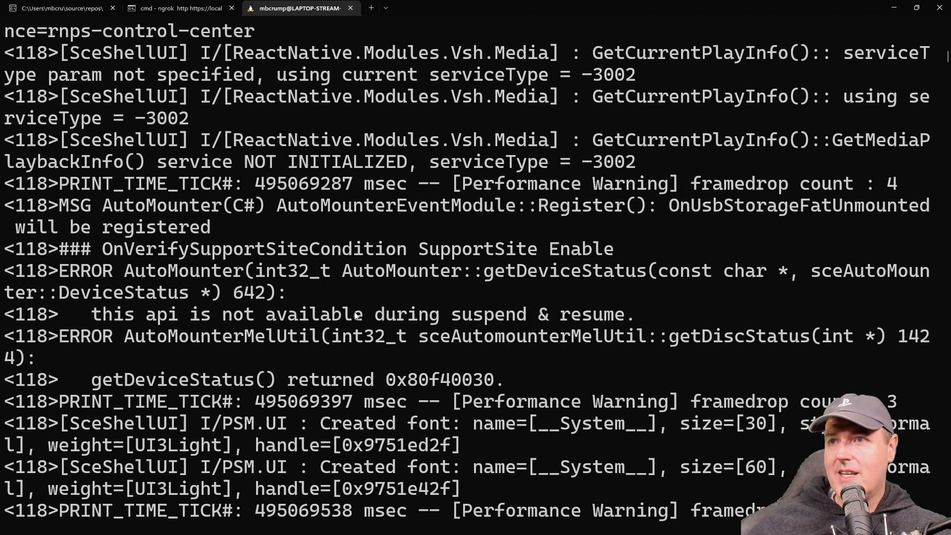
scroll(down, 3)
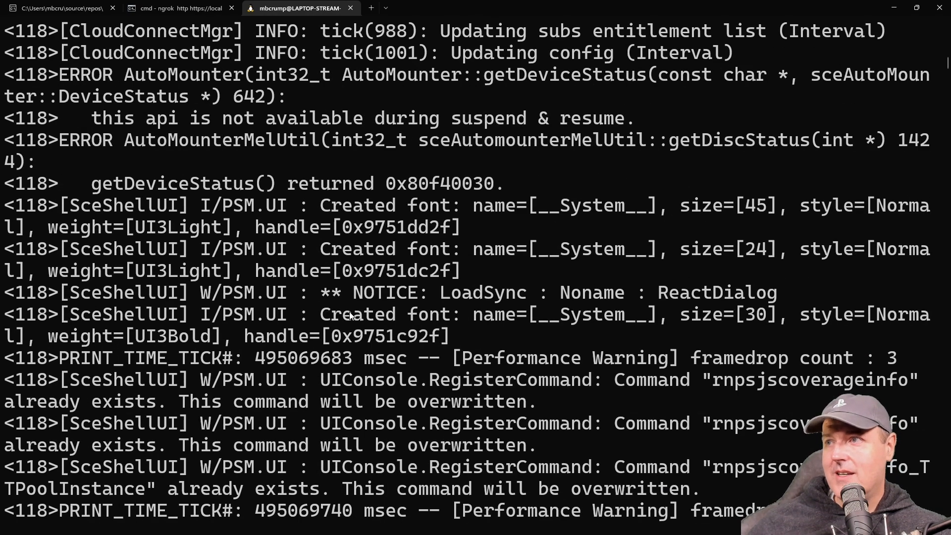
scroll(down, 3)
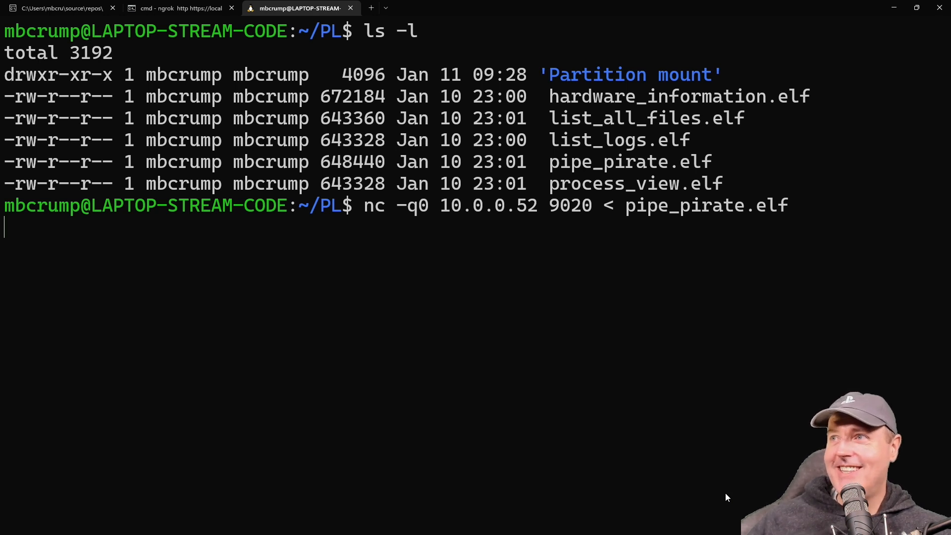
Step: Run nc -q0 10.0.0.52 9020 < pipe_pirate.elf to get FW version, kernel base, PID, ucred and UID 0x1337
key(Enter)
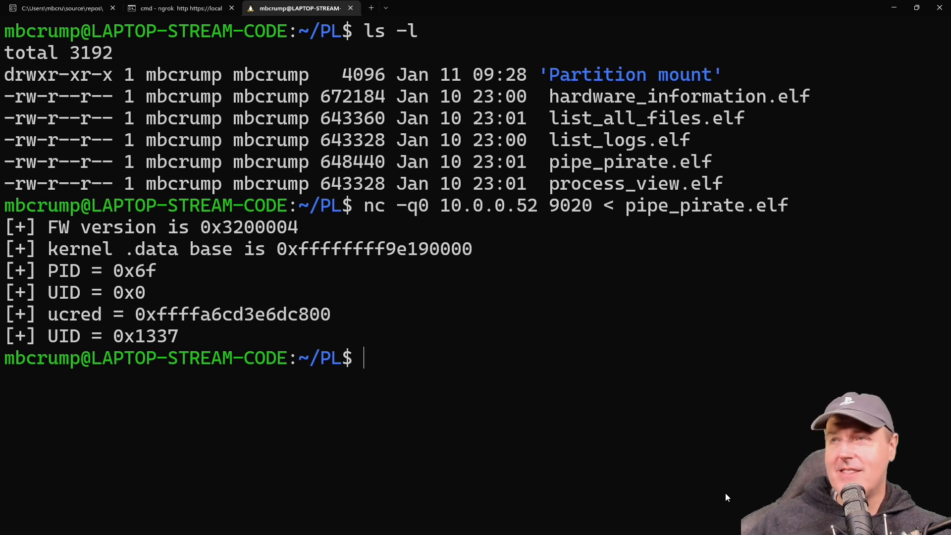
mouse_move(320, 364)
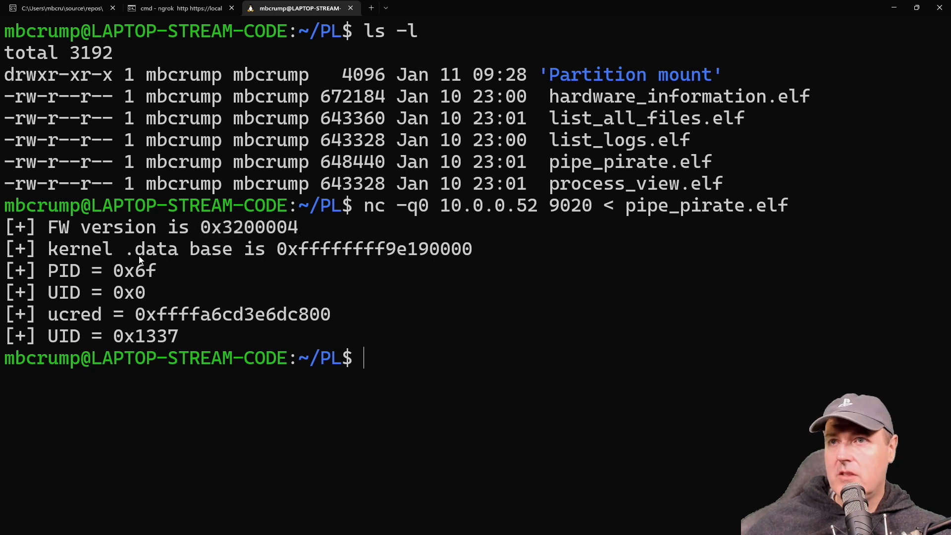
mouse_move(352, 261)
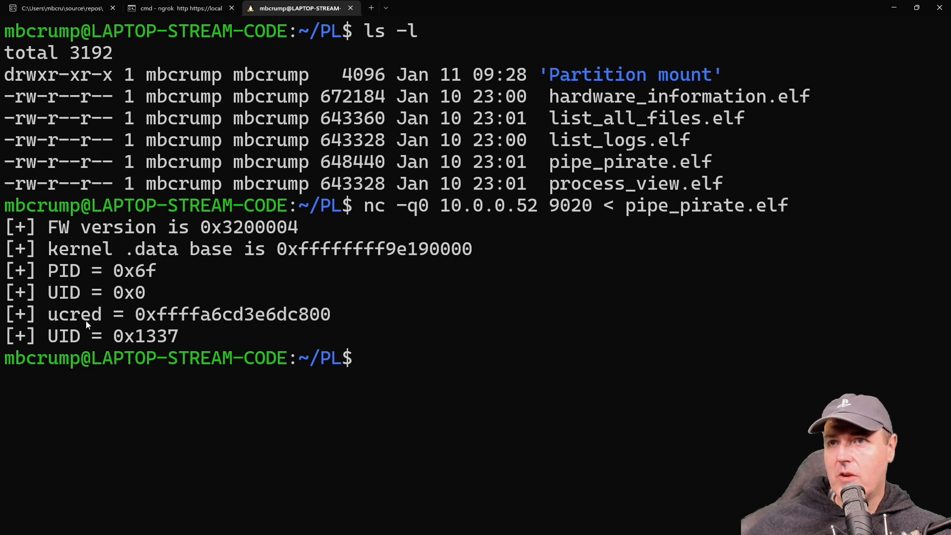
Step: Send process_view.elf via nc to 10.0.0.52:9020 and highlight process names such as SceDiscPlayer in the list
text(nc -q0 10.0.0.52 9020 < process_view.elf)
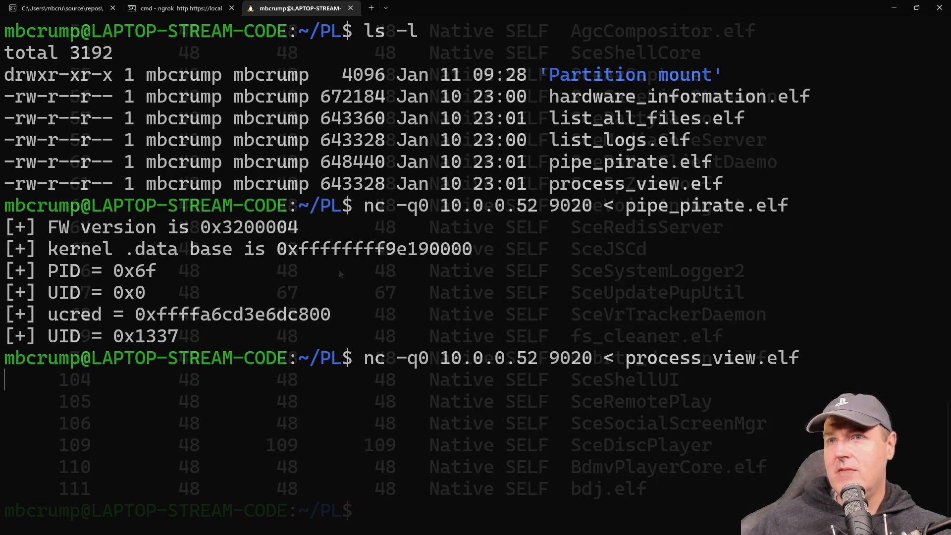
scroll(down, 3)
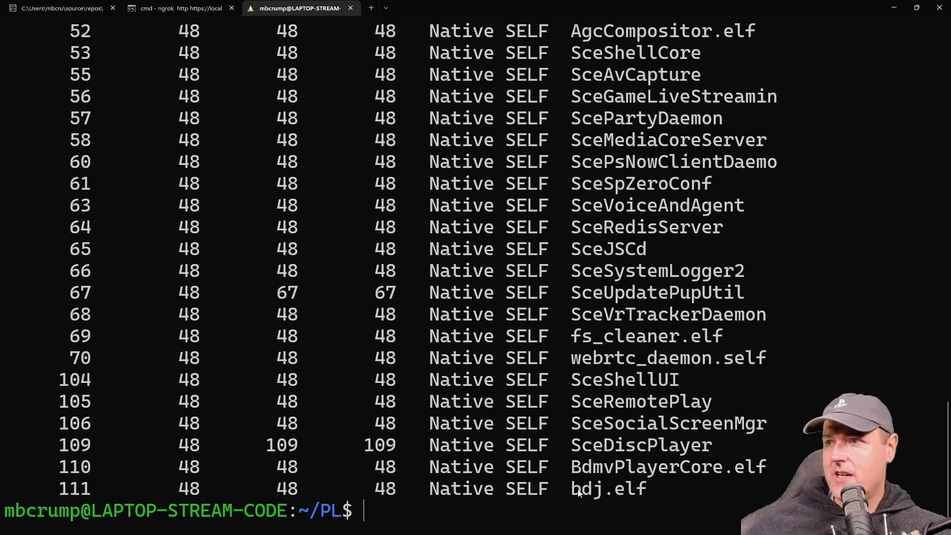
double_click(608, 490)
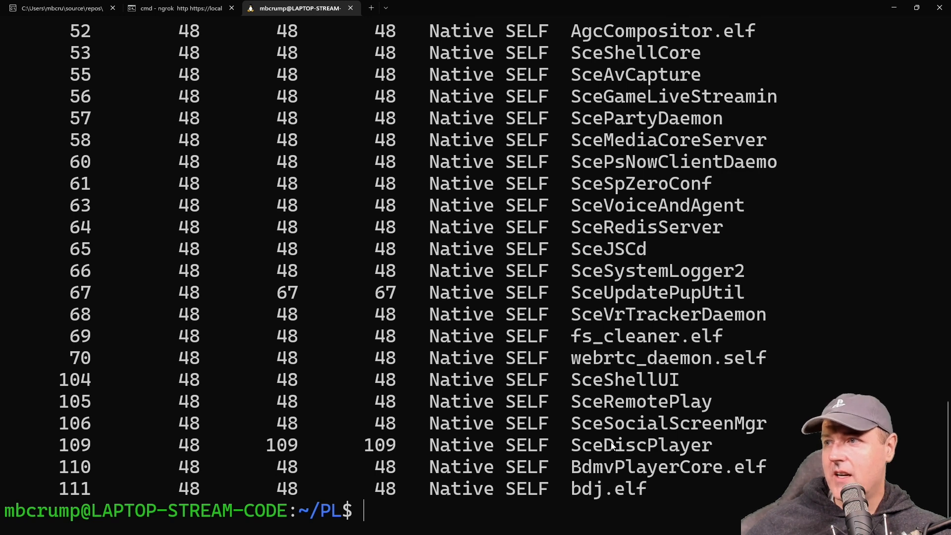
double_click(656, 446)
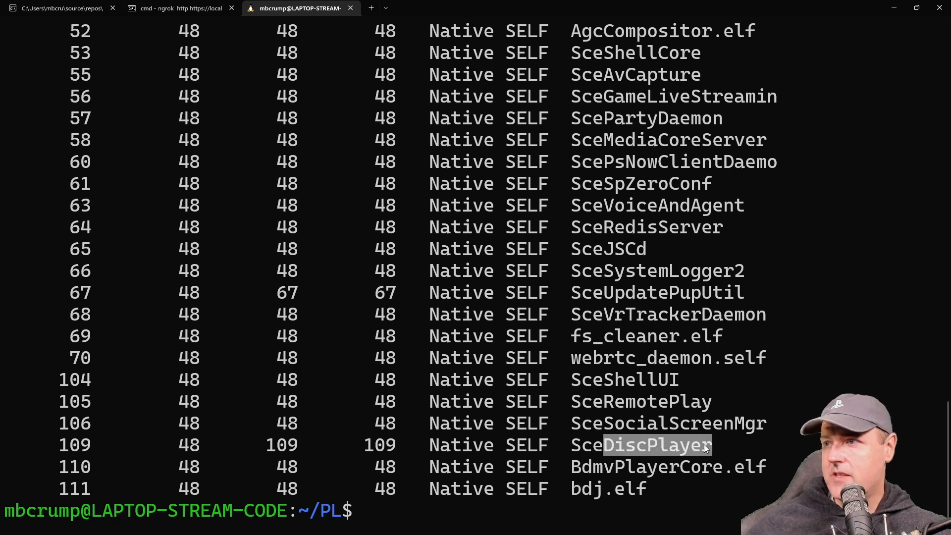
double_click(671, 466)
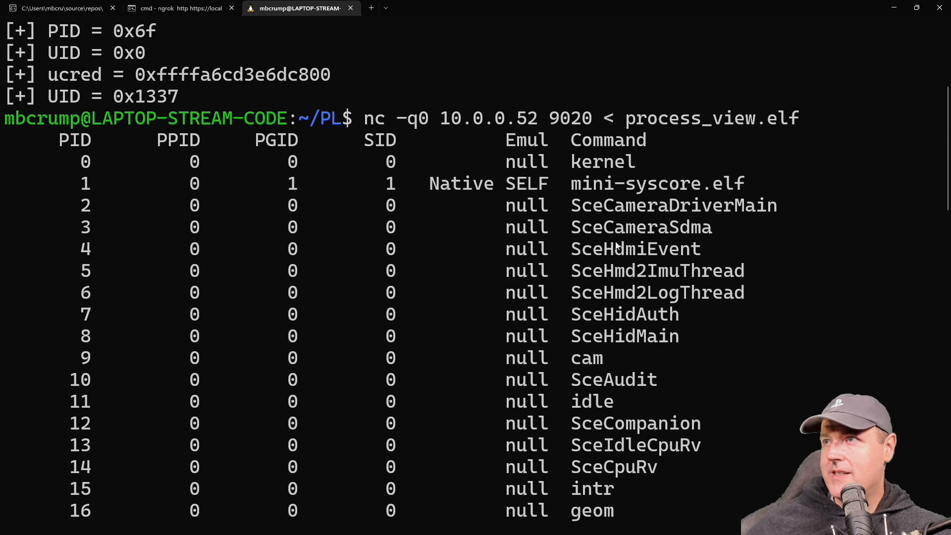
mouse_move(598, 215)
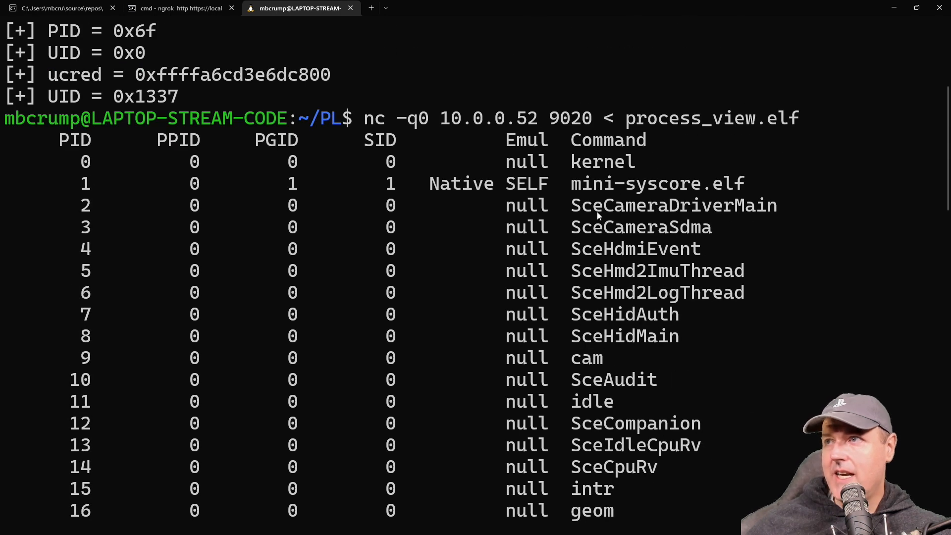
mouse_move(592, 216)
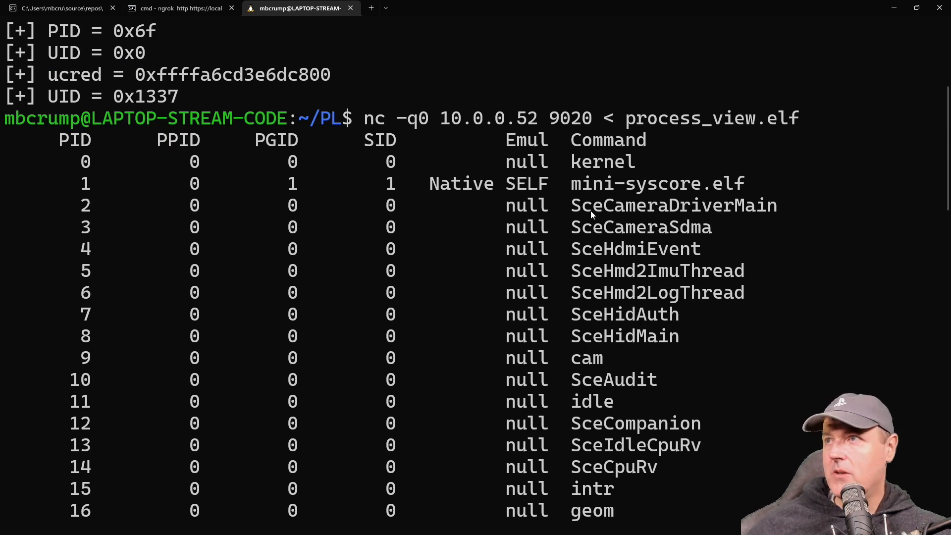
mouse_move(734, 220)
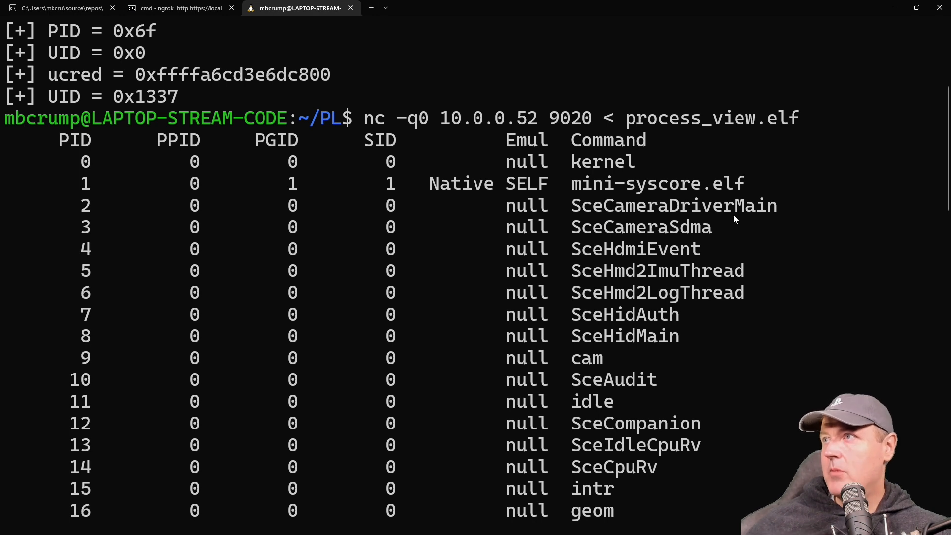
mouse_move(604, 170)
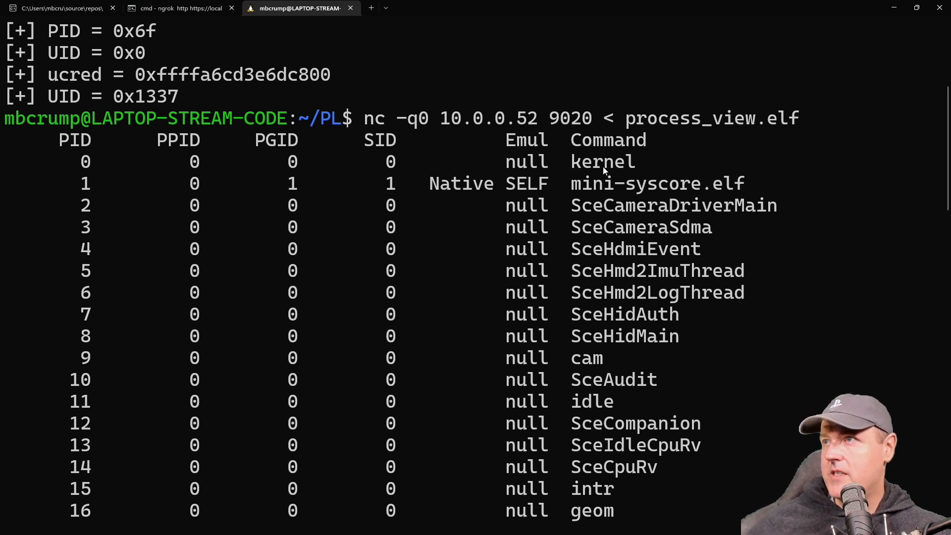
mouse_move(658, 289)
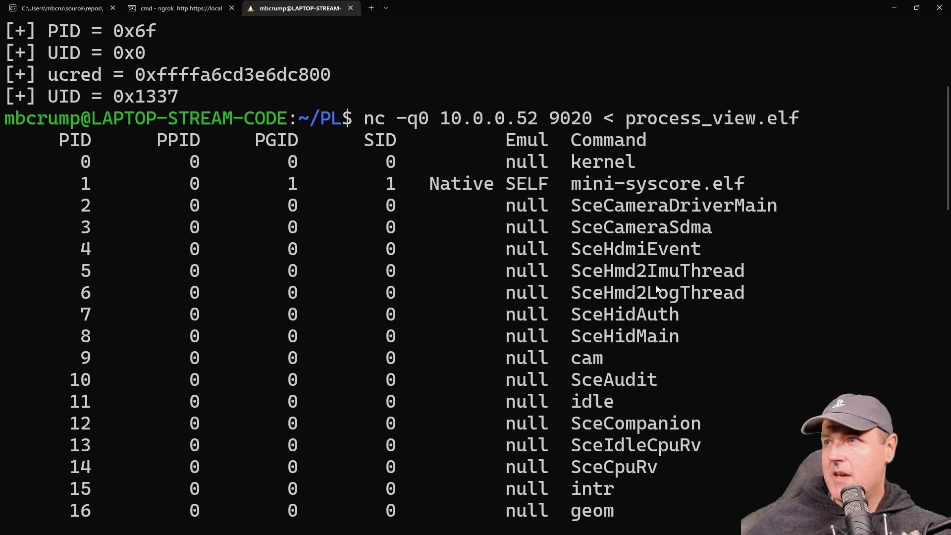
scroll(down, 3)
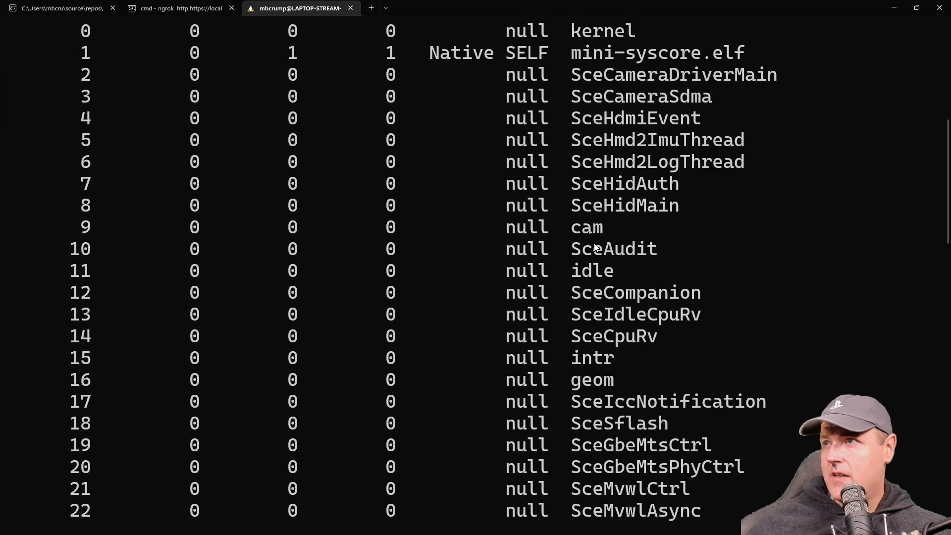
scroll(down, 3)
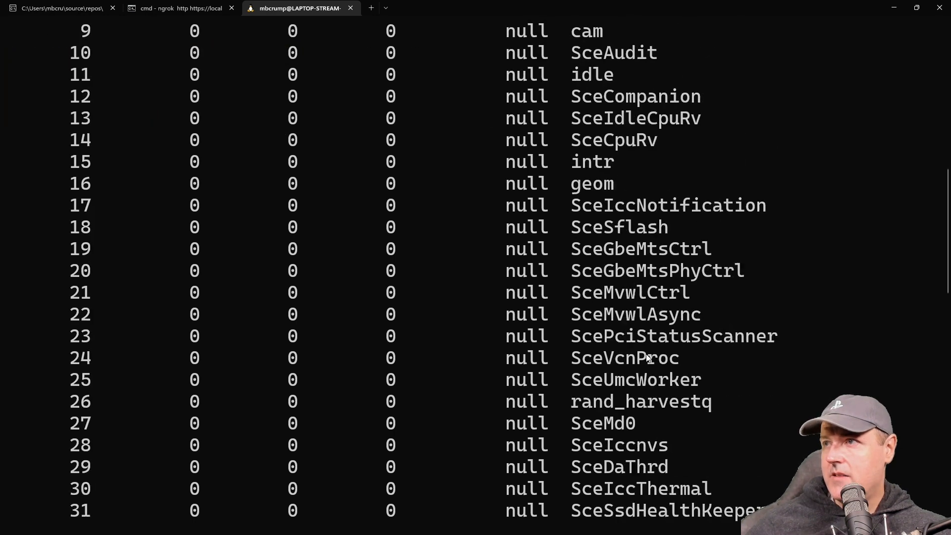
scroll(down, 3)
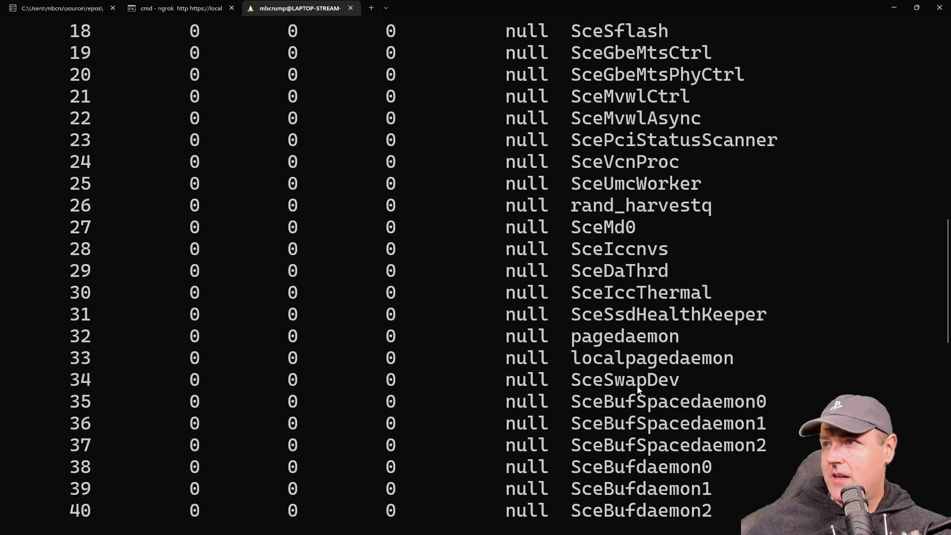
scroll(down, 3)
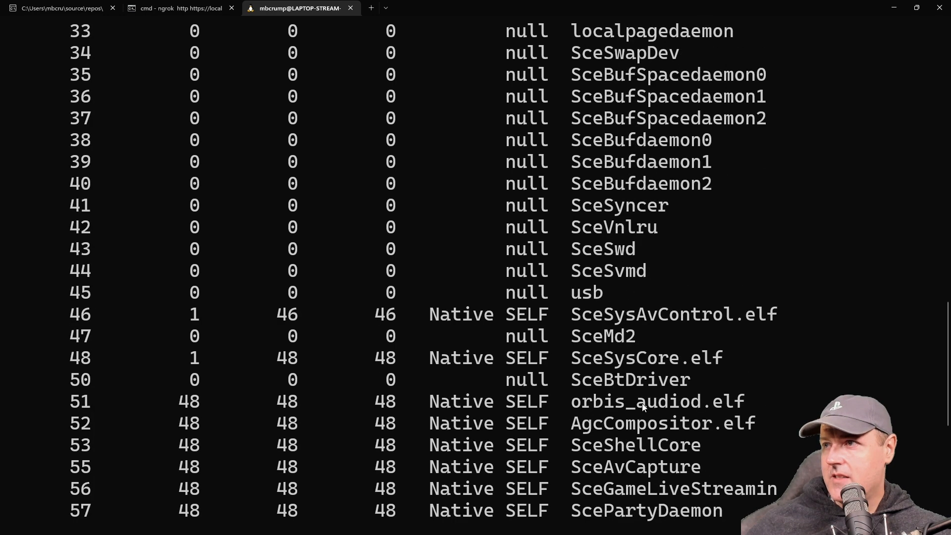
scroll(down, 3)
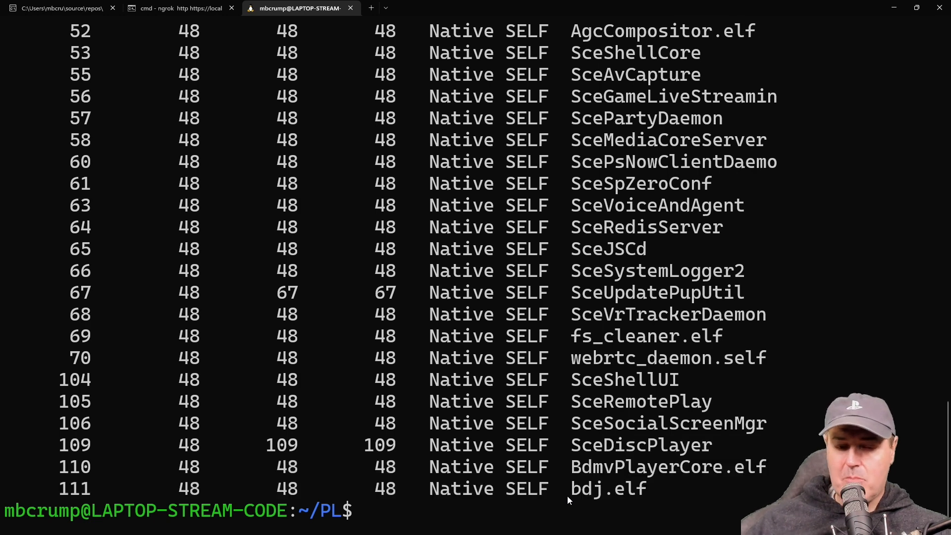
Step: Run ls -l to list the five payload ELF files and the Partition mount folder
text(ls -l)
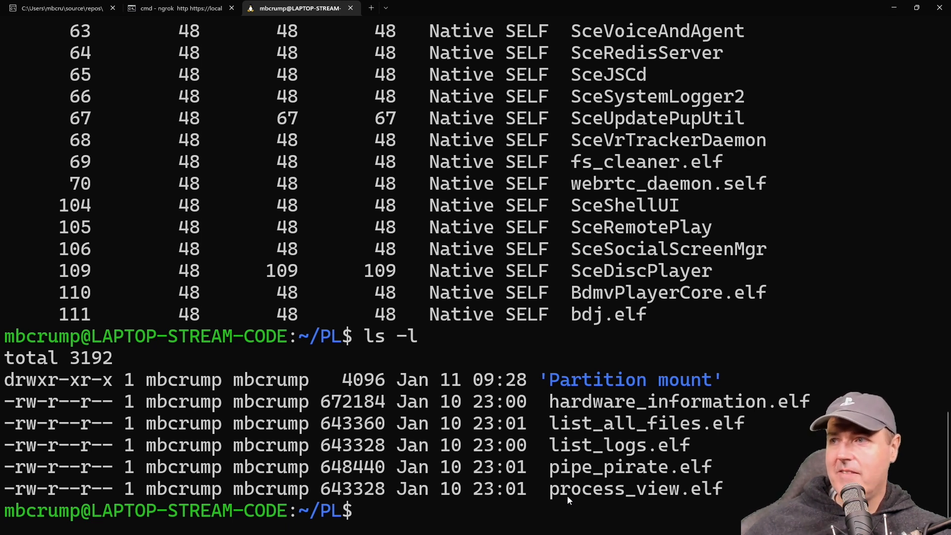
mouse_move(760, 410)
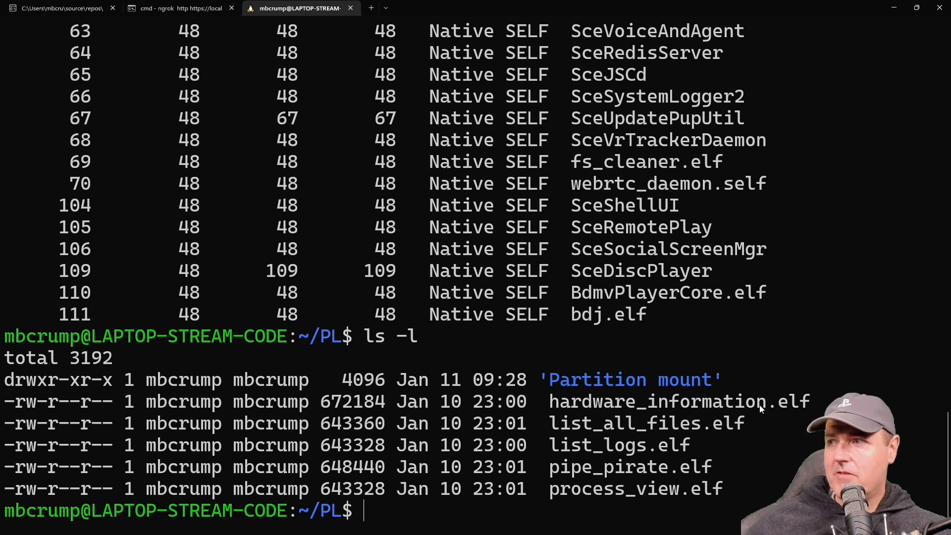